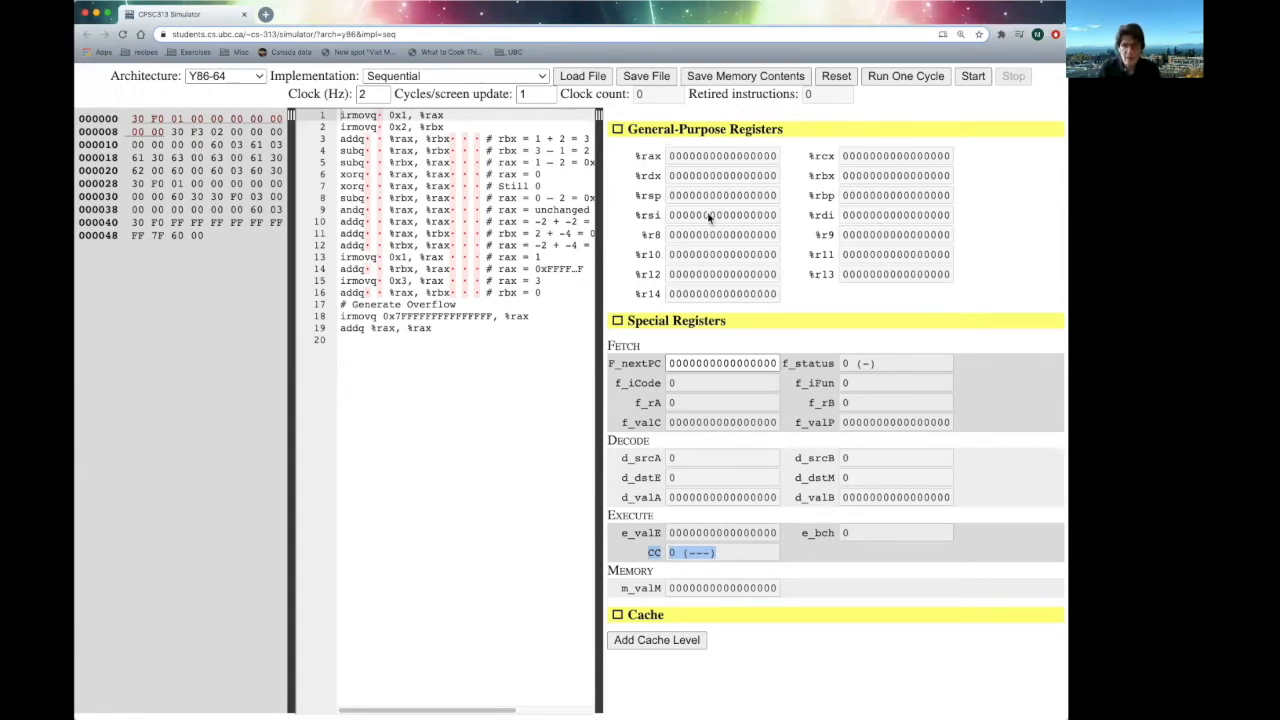
mouse_move(764, 504)
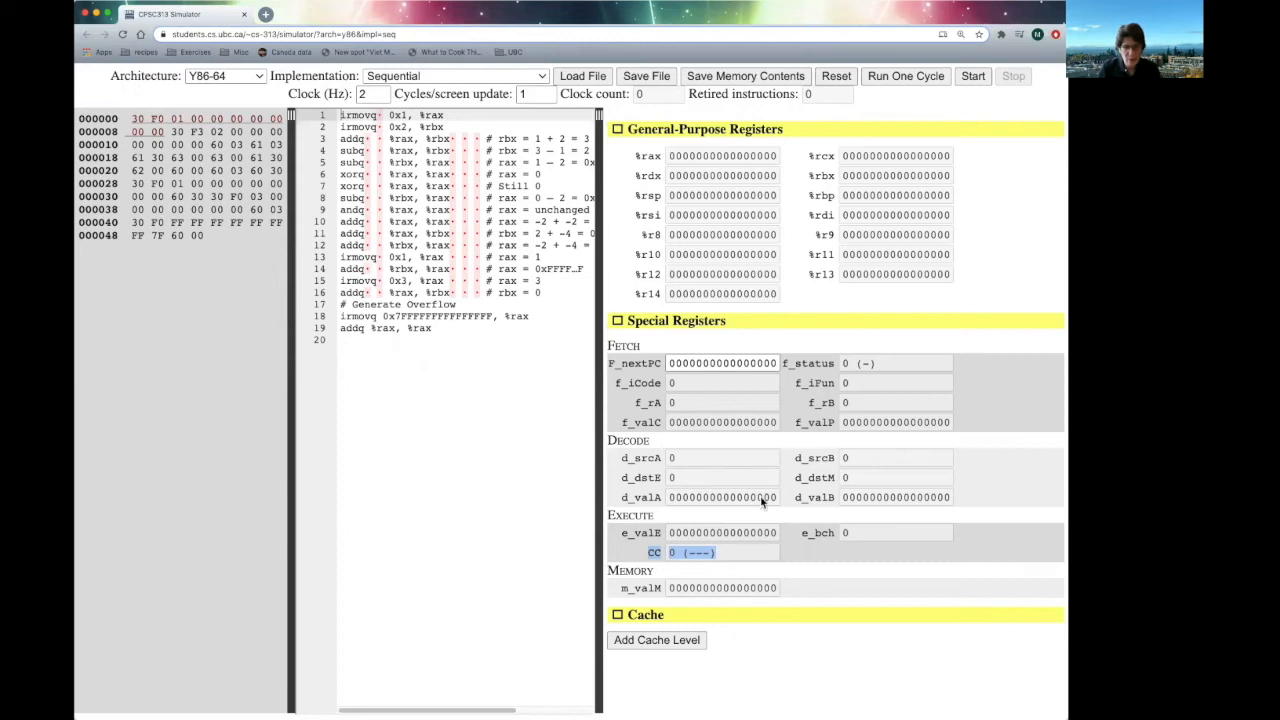
mouse_move(708, 560)
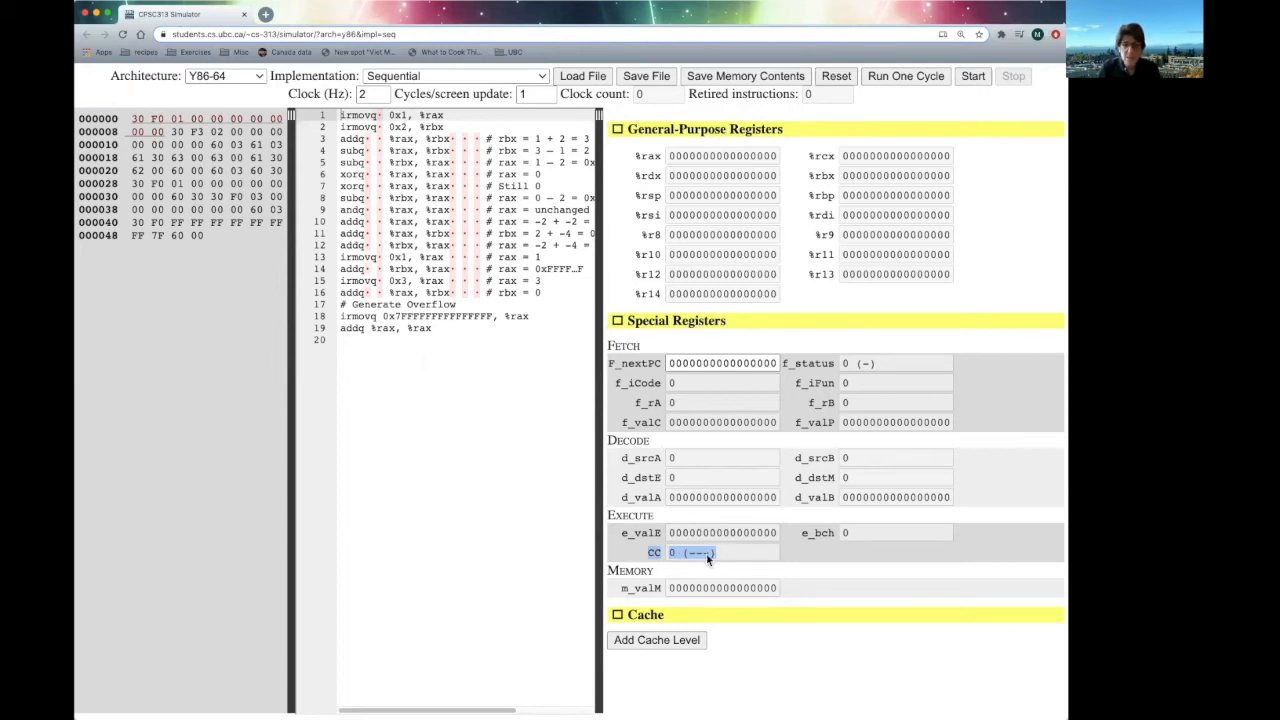
mouse_move(724, 562)
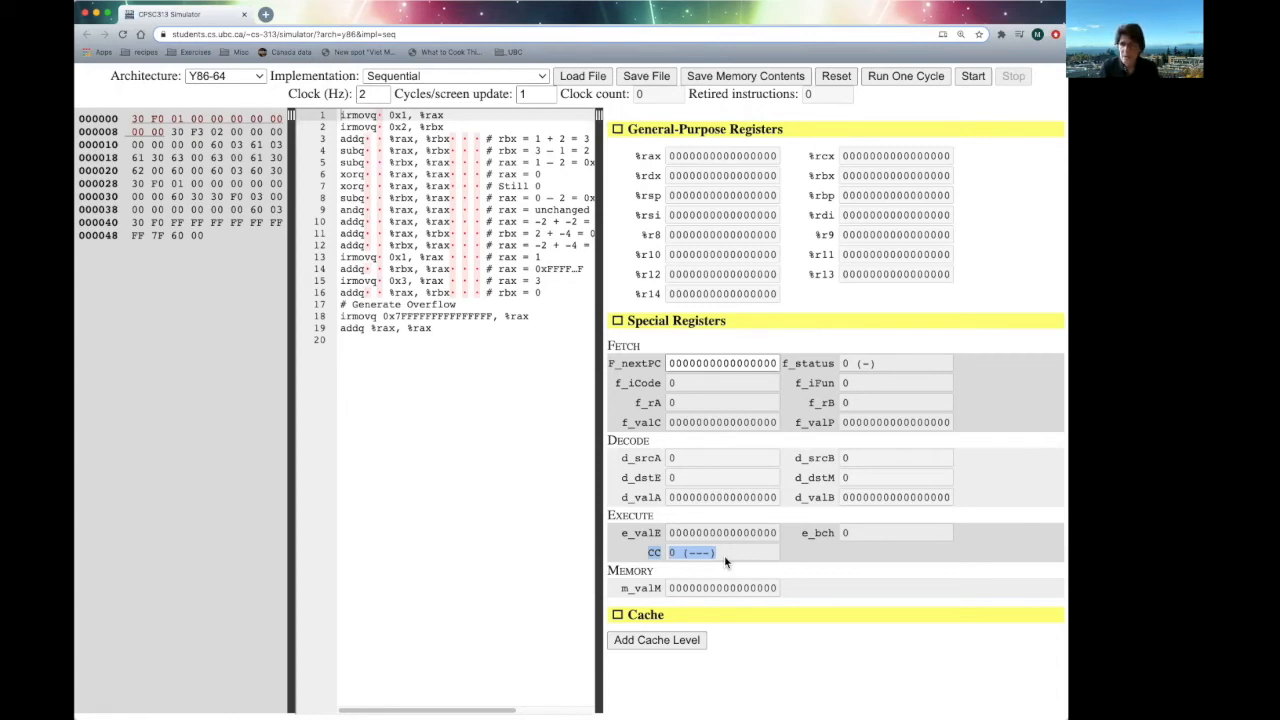
mouse_move(490, 216)
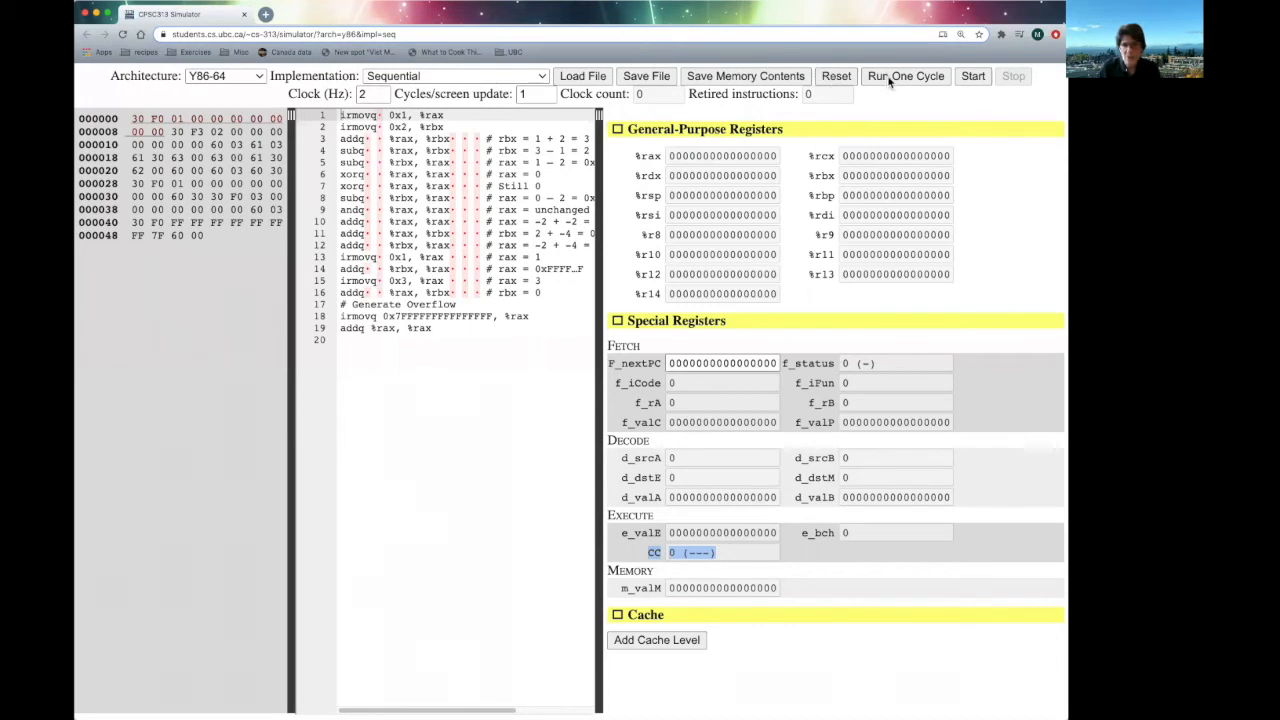
- Step the second irmovq and the first addq so rax holds 1 and rbx holds 3
click(904, 76)
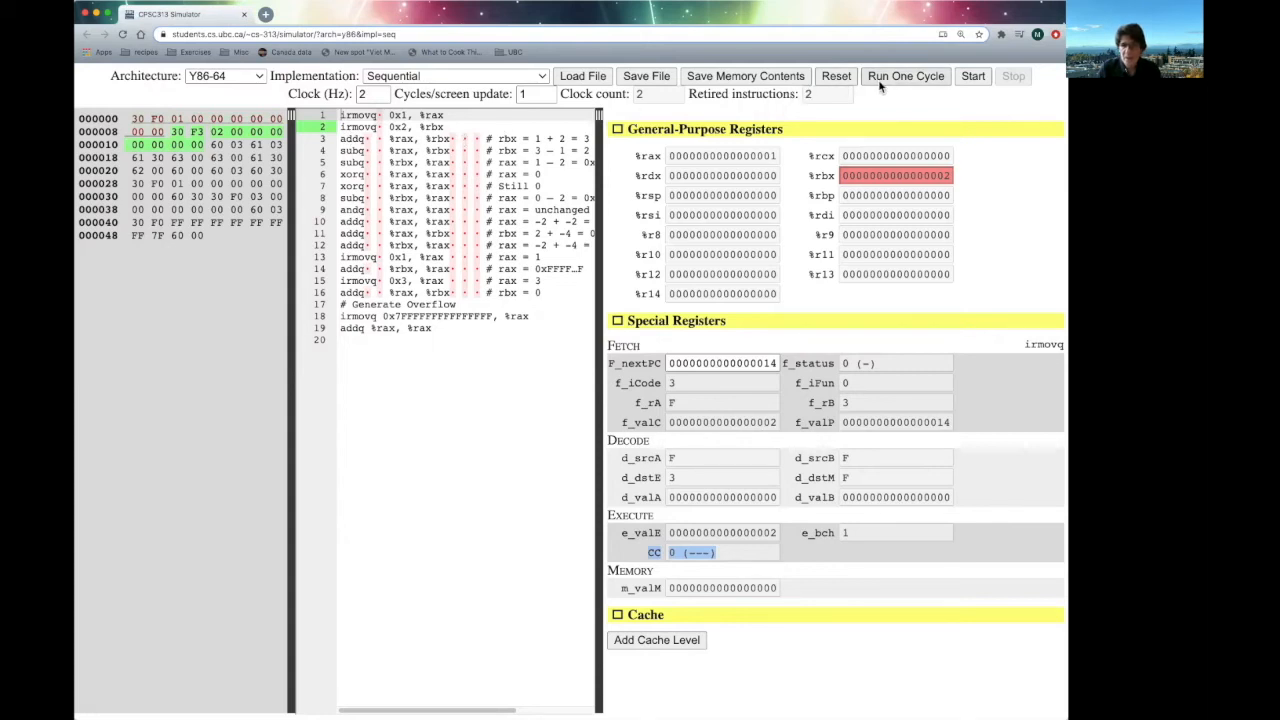
click(904, 76)
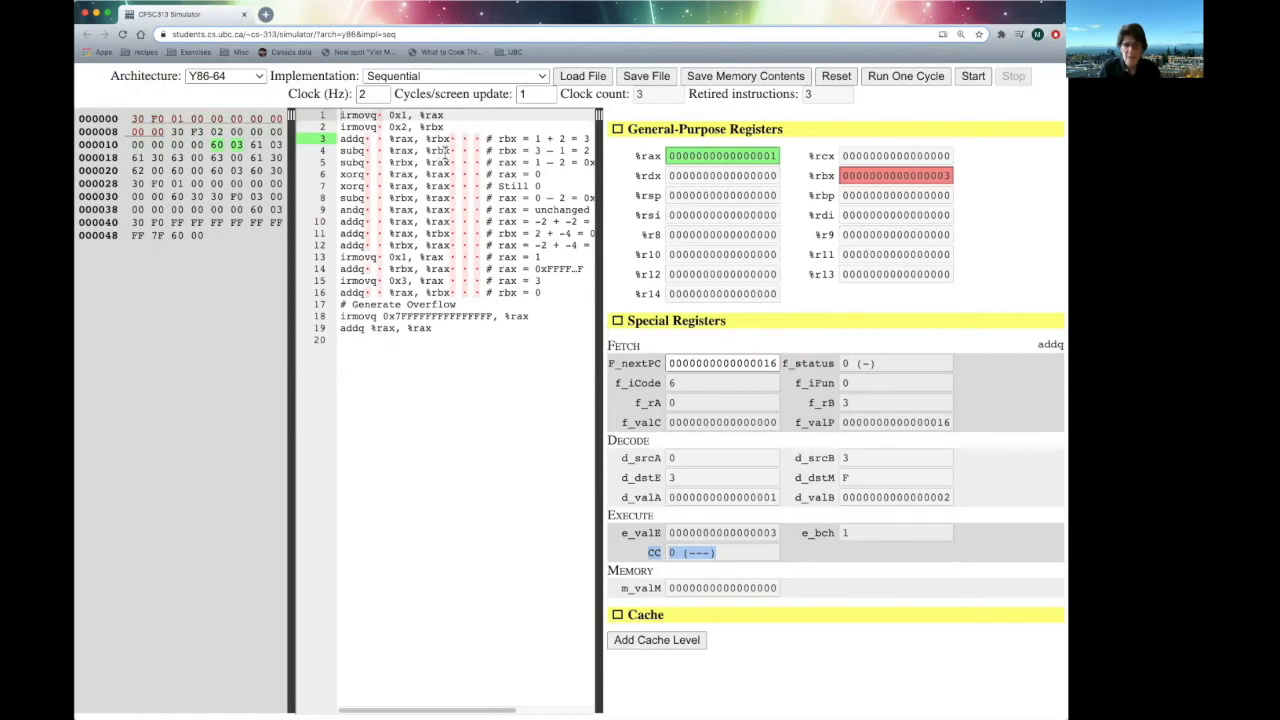
mouse_move(444, 152)
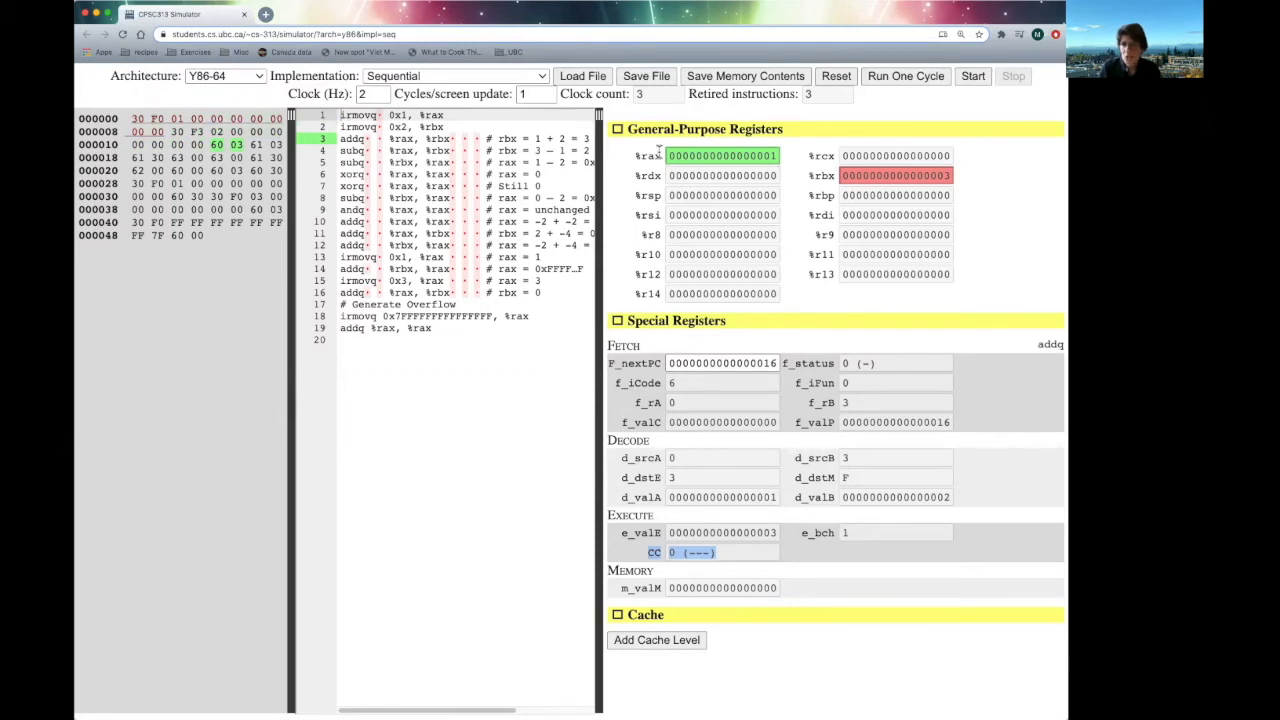
- Step the two subq instructions so rbx becomes 2 and rax becomes -1 with the sign flag set
click(904, 76)
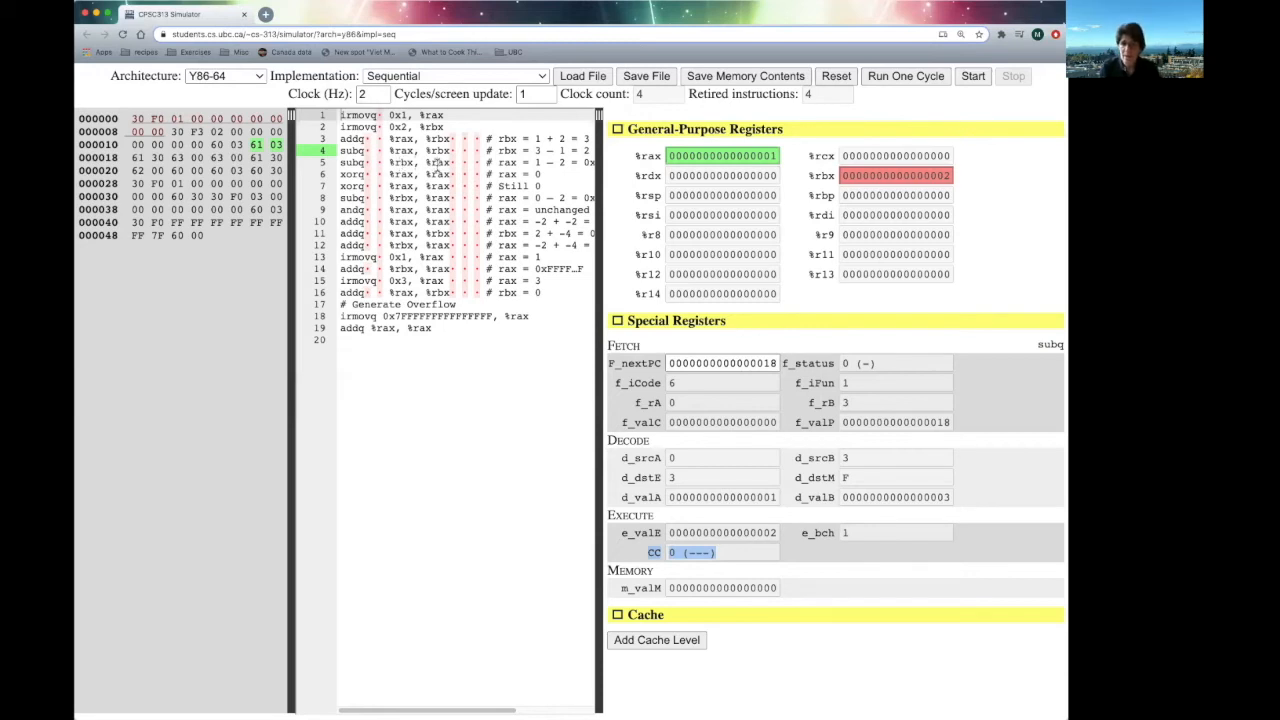
mouse_move(764, 164)
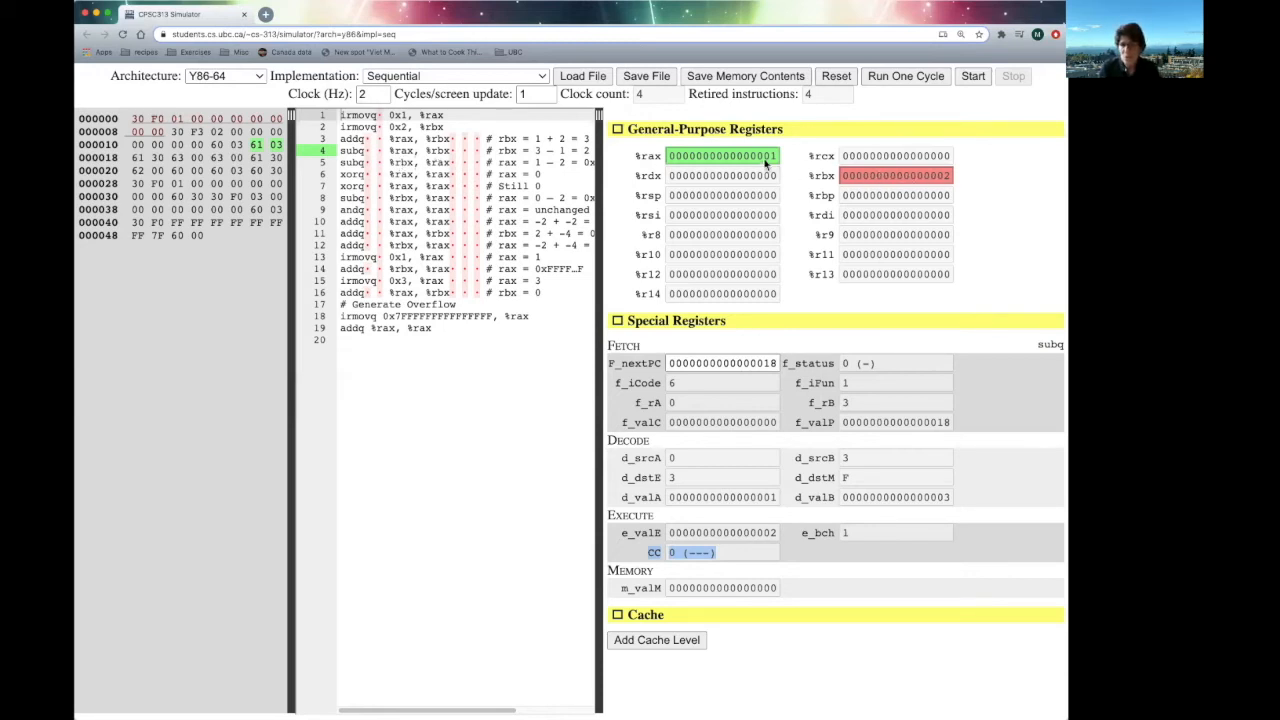
mouse_move(880, 192)
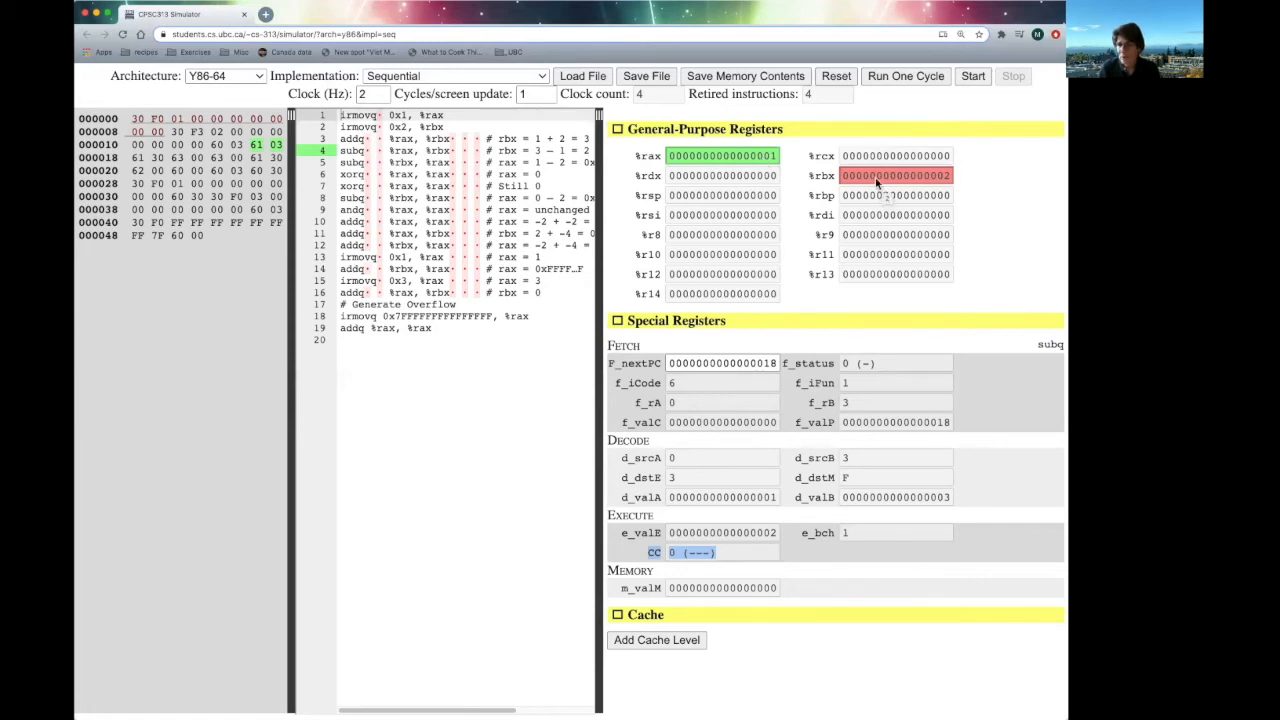
click(904, 76)
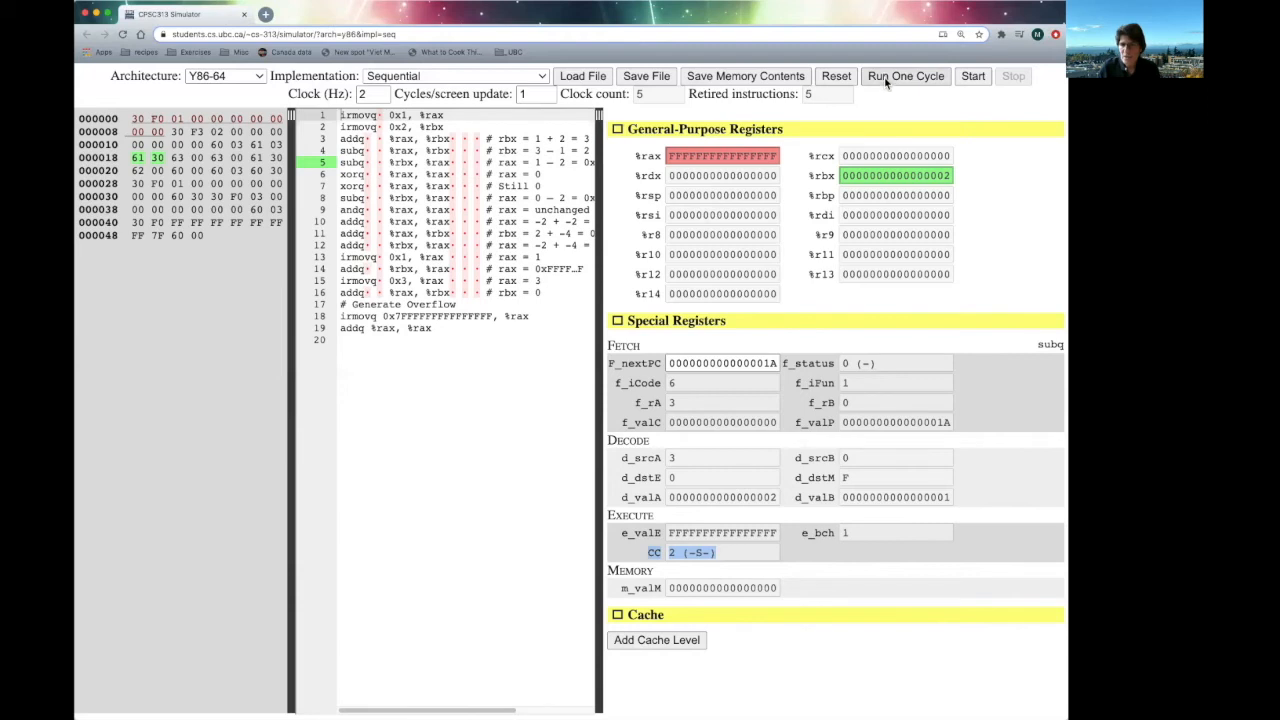
- Step the two xorq instructions, clearing rax to 0 and setting the zero flag
click(904, 76)
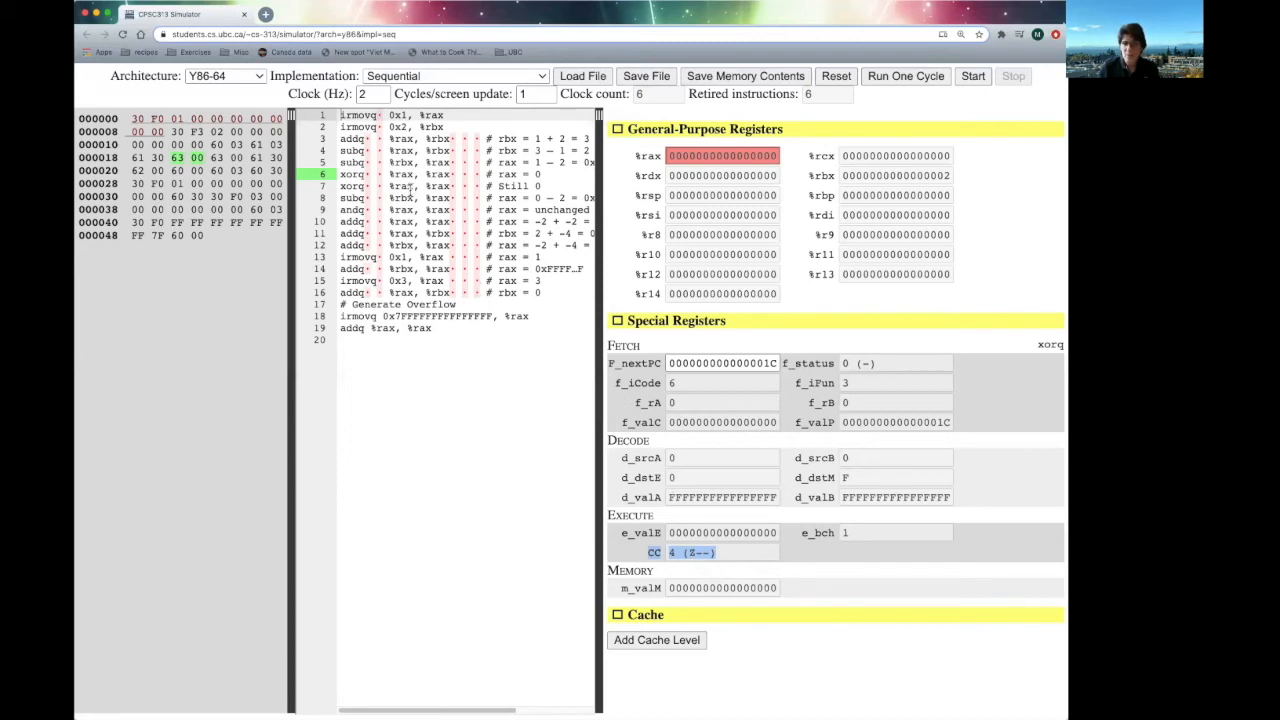
click(904, 76)
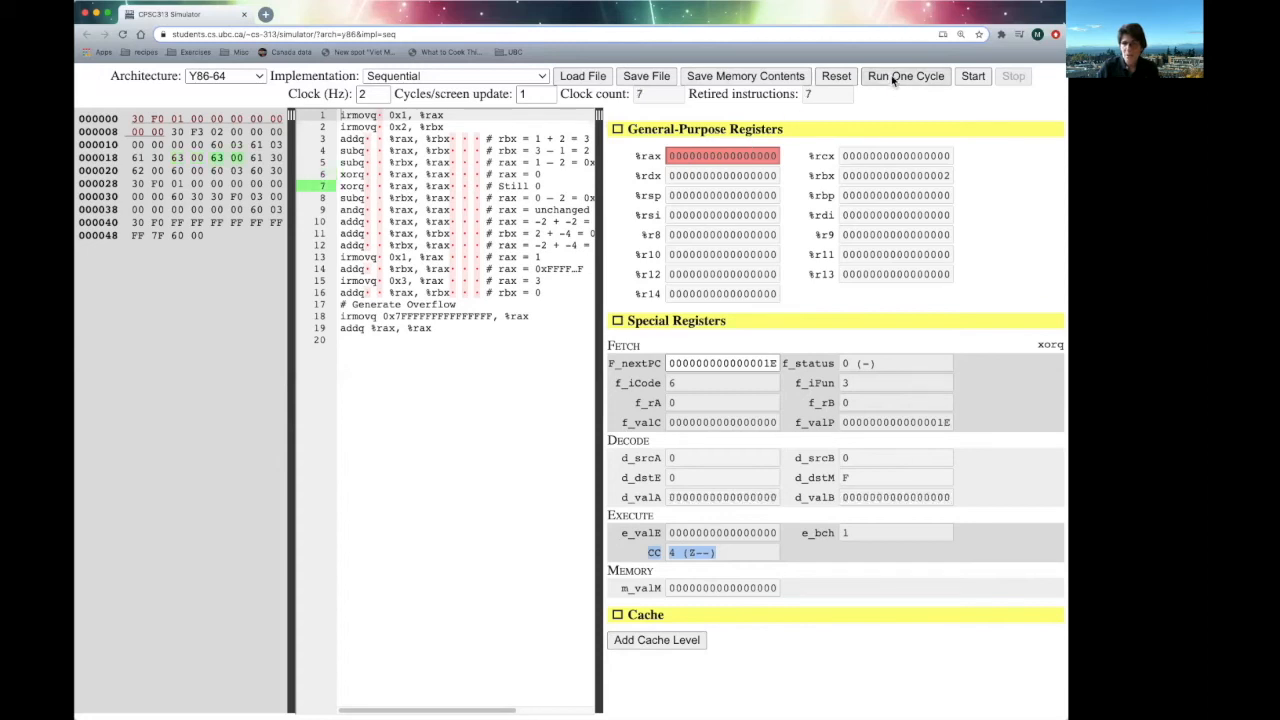
mouse_move(782, 160)
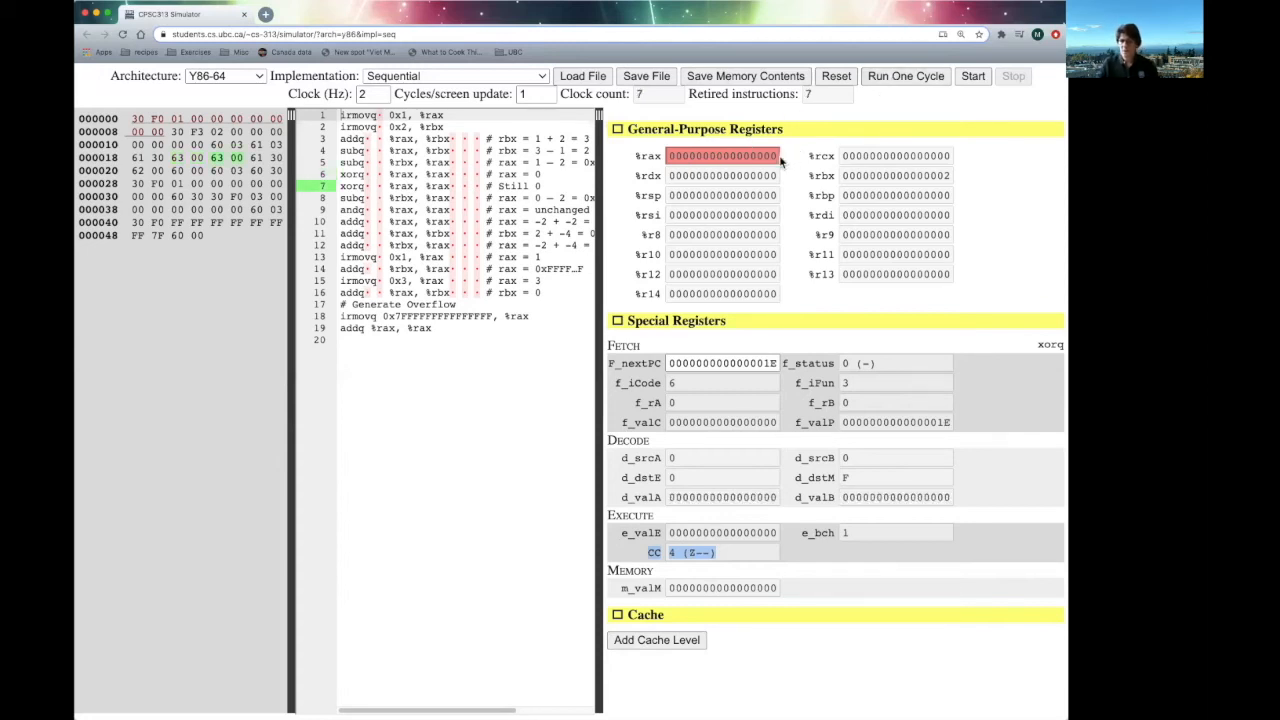
mouse_move(716, 552)
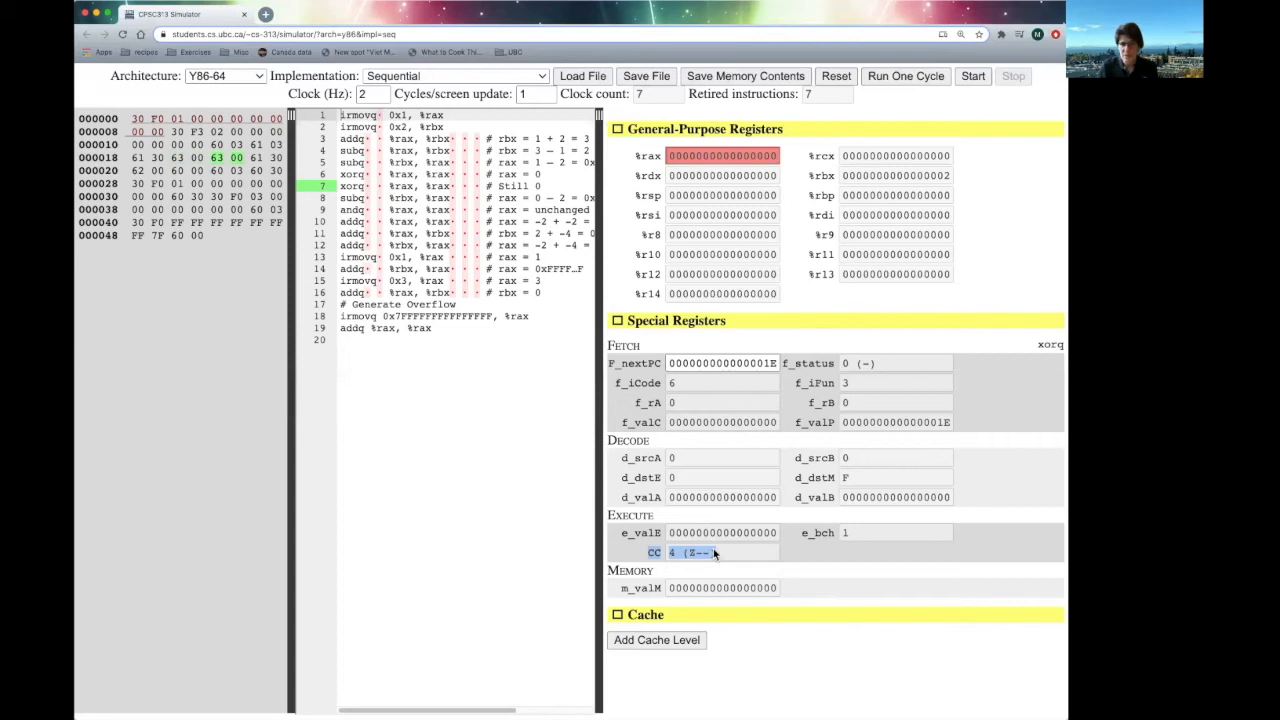
mouse_move(694, 524)
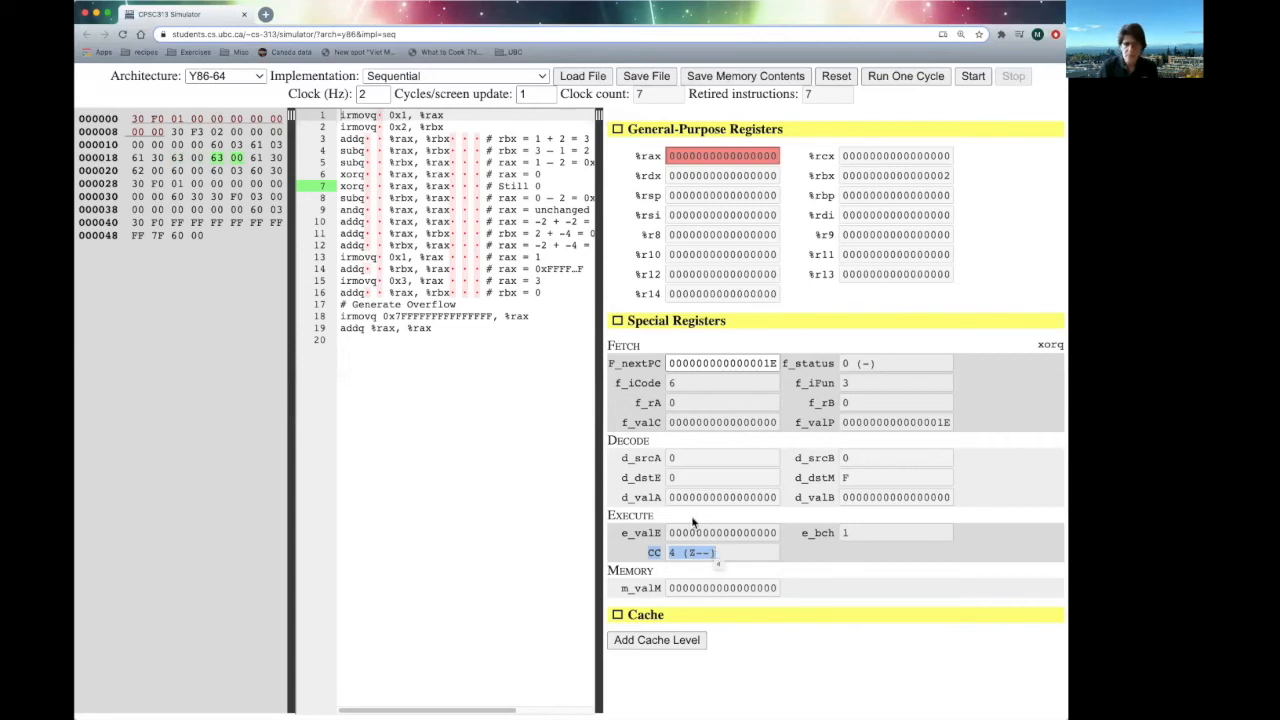
mouse_move(376, 198)
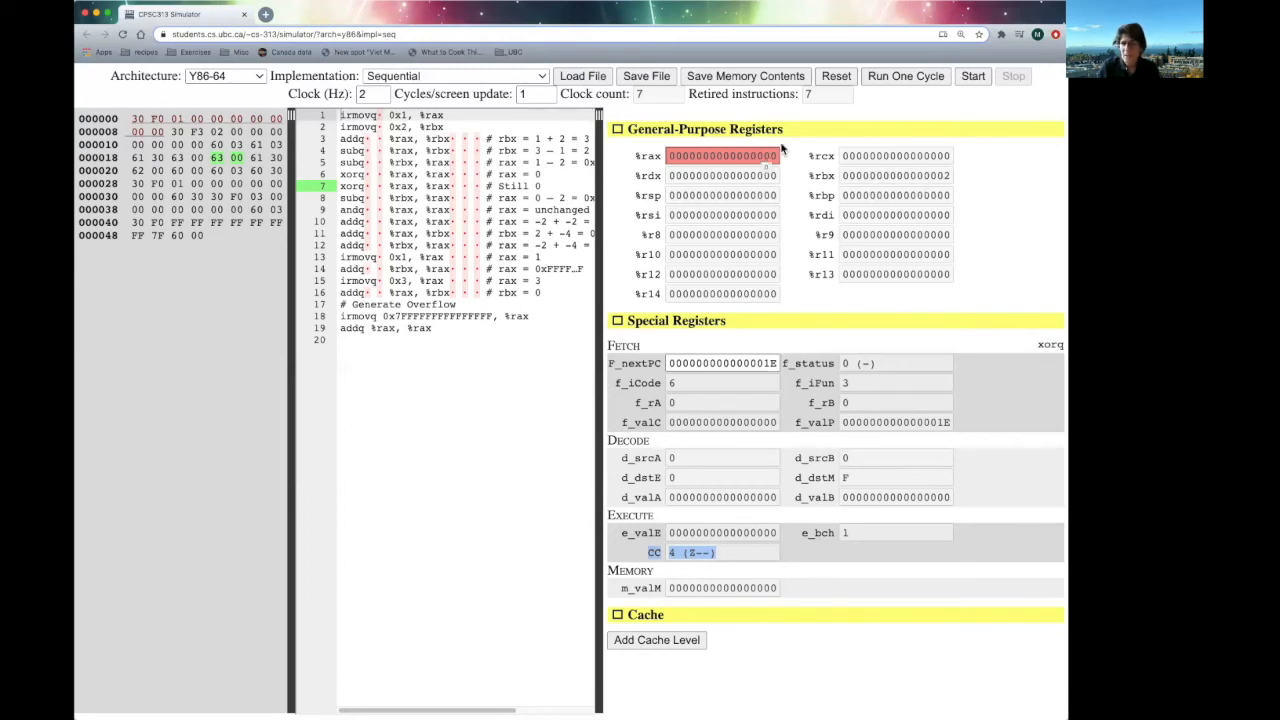
- Step the subq, andq and addq so rax goes -2, unchanged, then FFFFFFFFFFFFFFFC at clock count 10
click(904, 76)
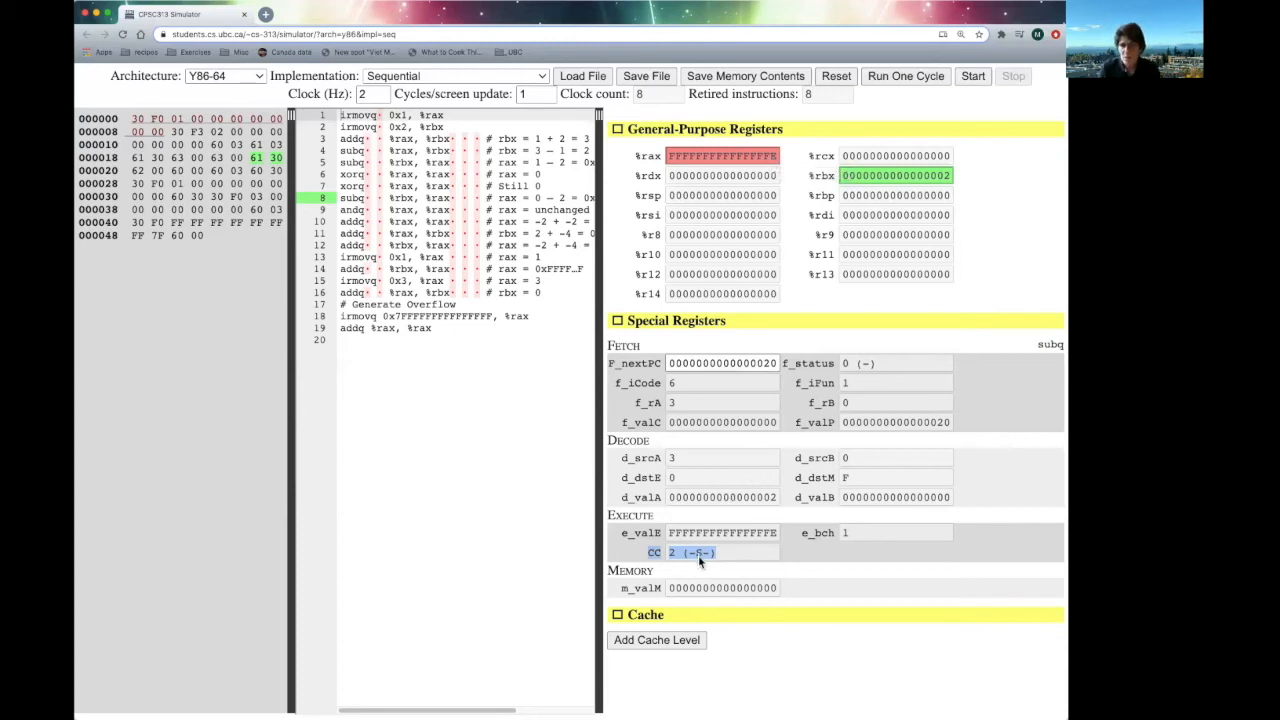
mouse_move(404, 252)
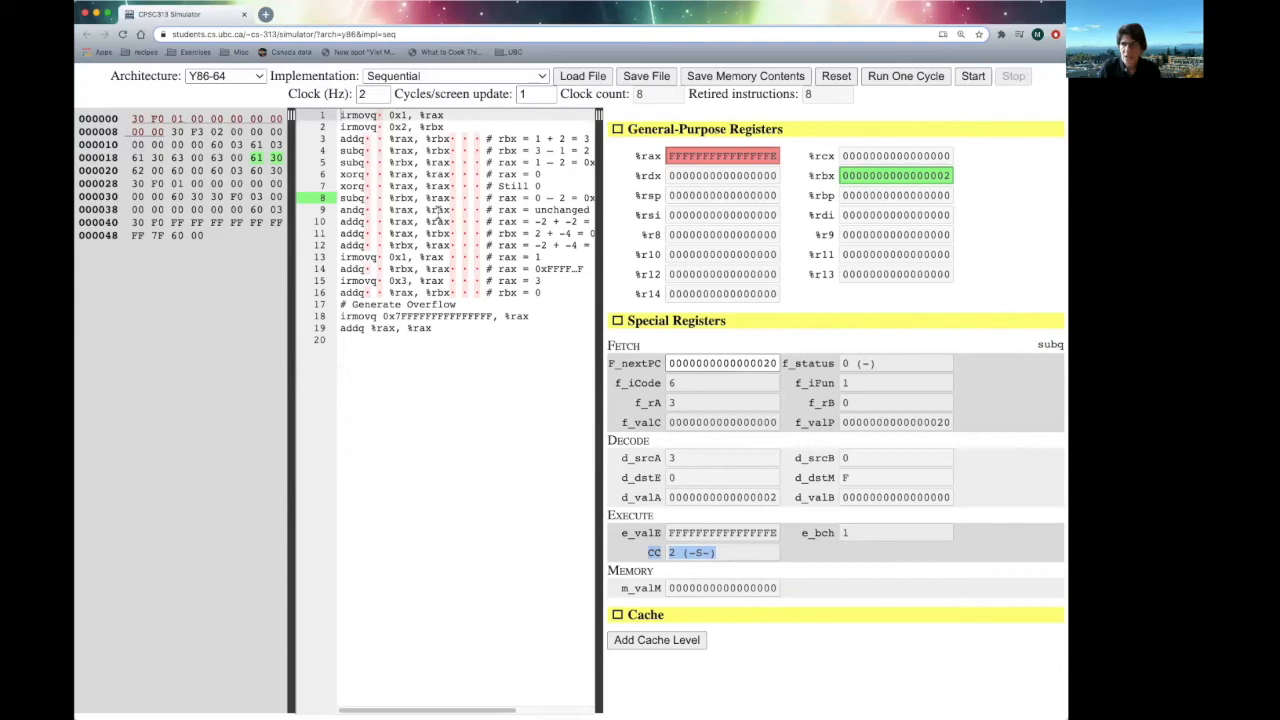
mouse_move(410, 224)
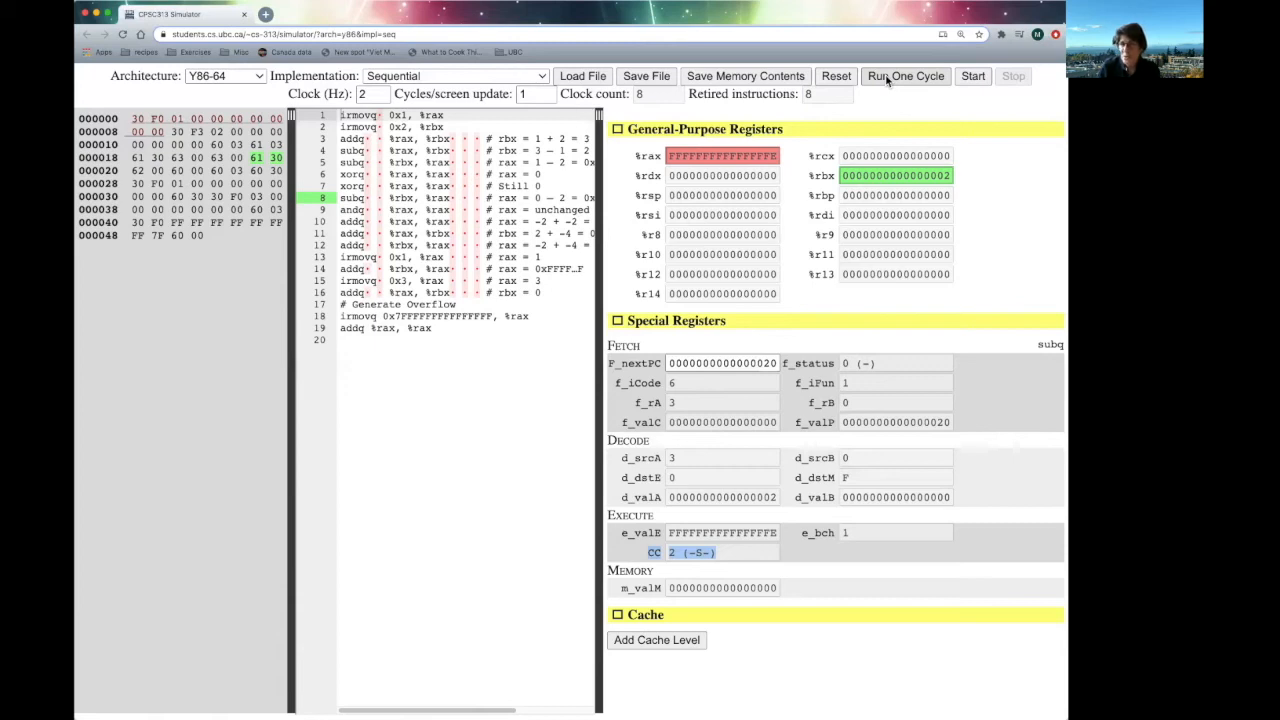
click(904, 76)
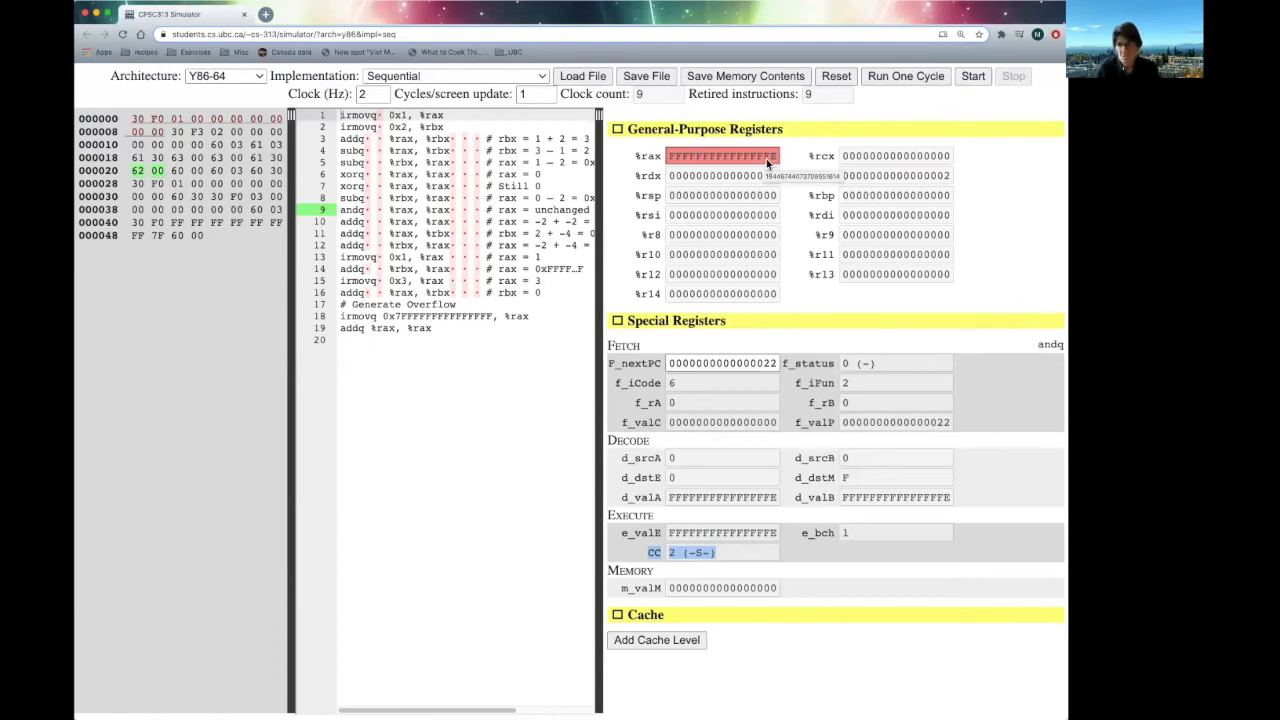
mouse_move(696, 572)
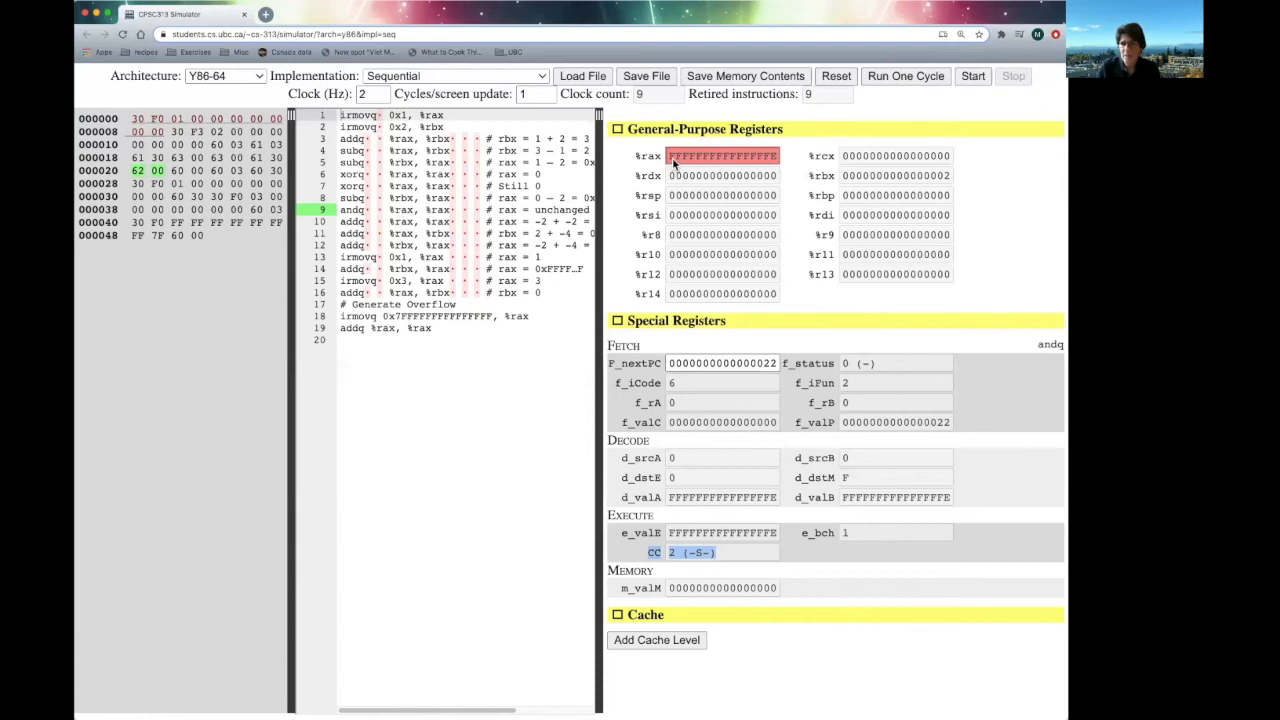
mouse_move(878, 190)
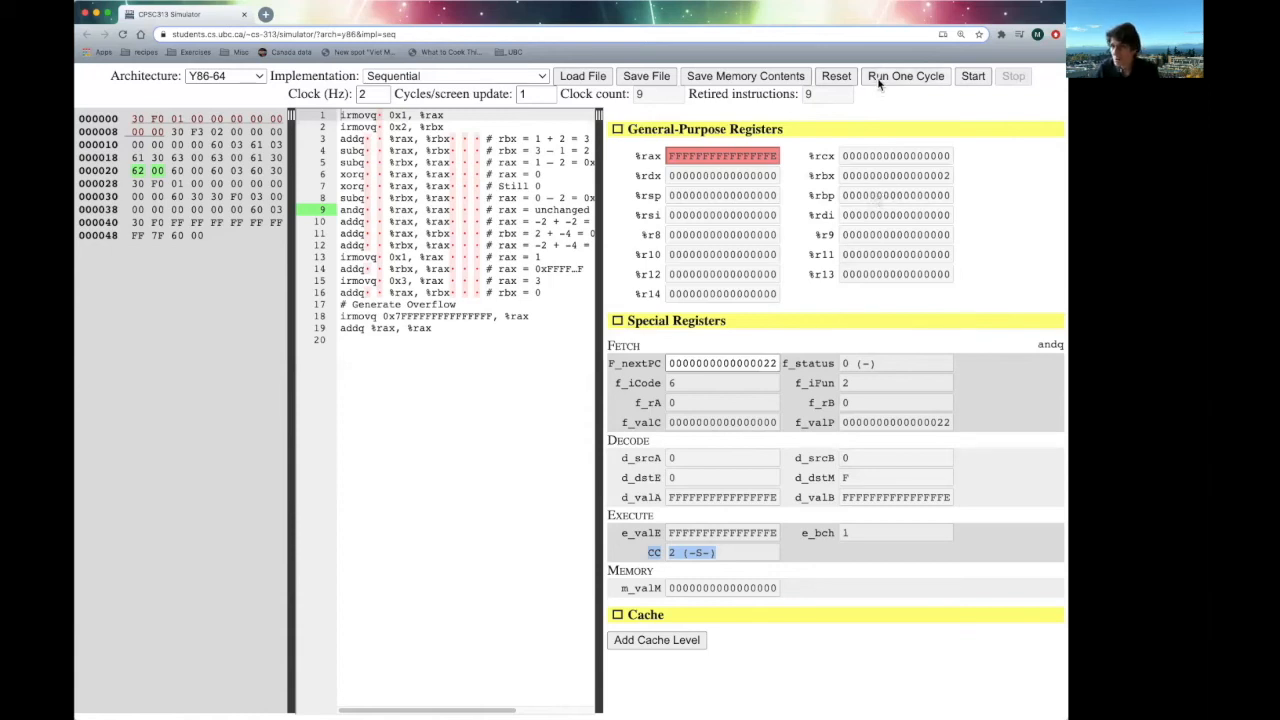
click(904, 76)
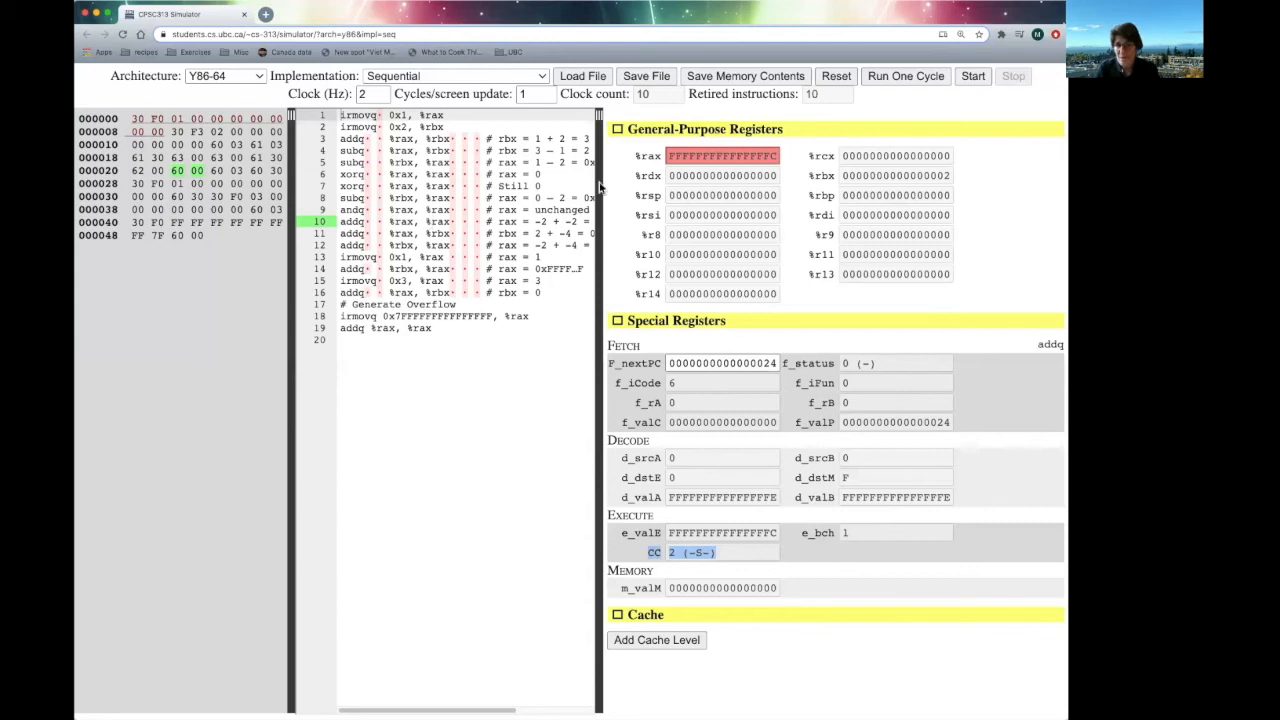
mouse_move(724, 374)
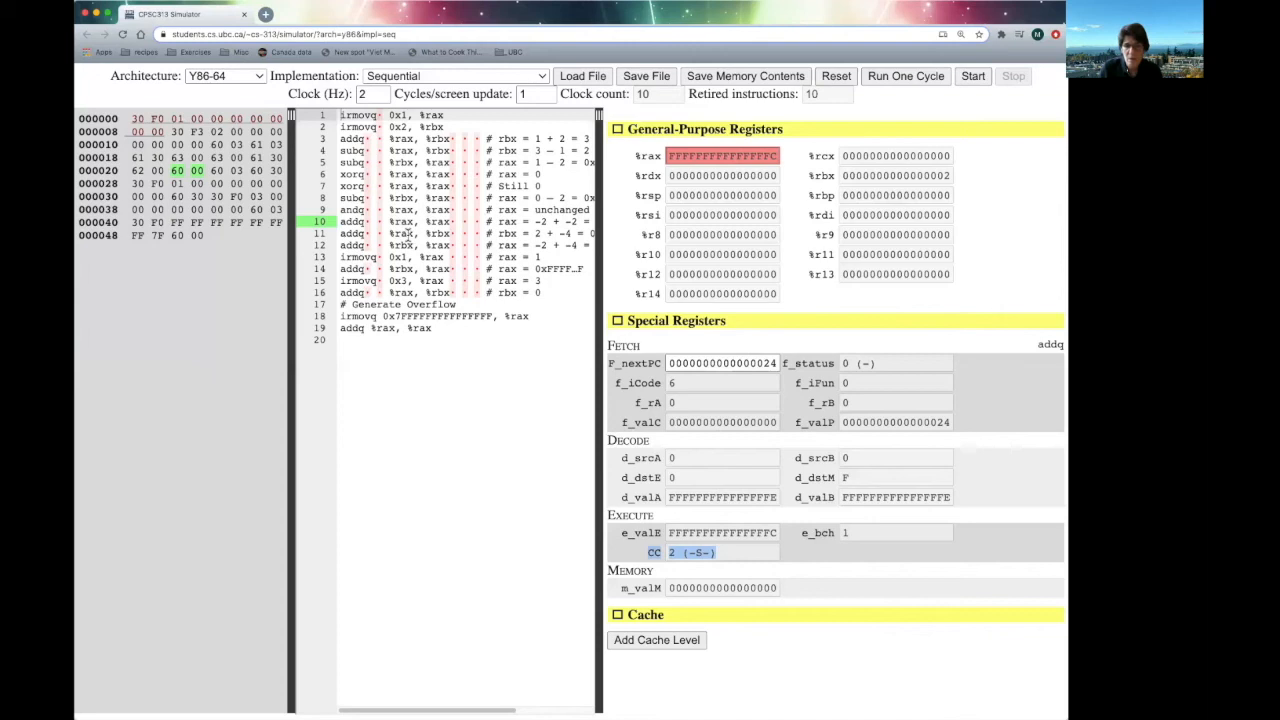
mouse_move(900, 176)
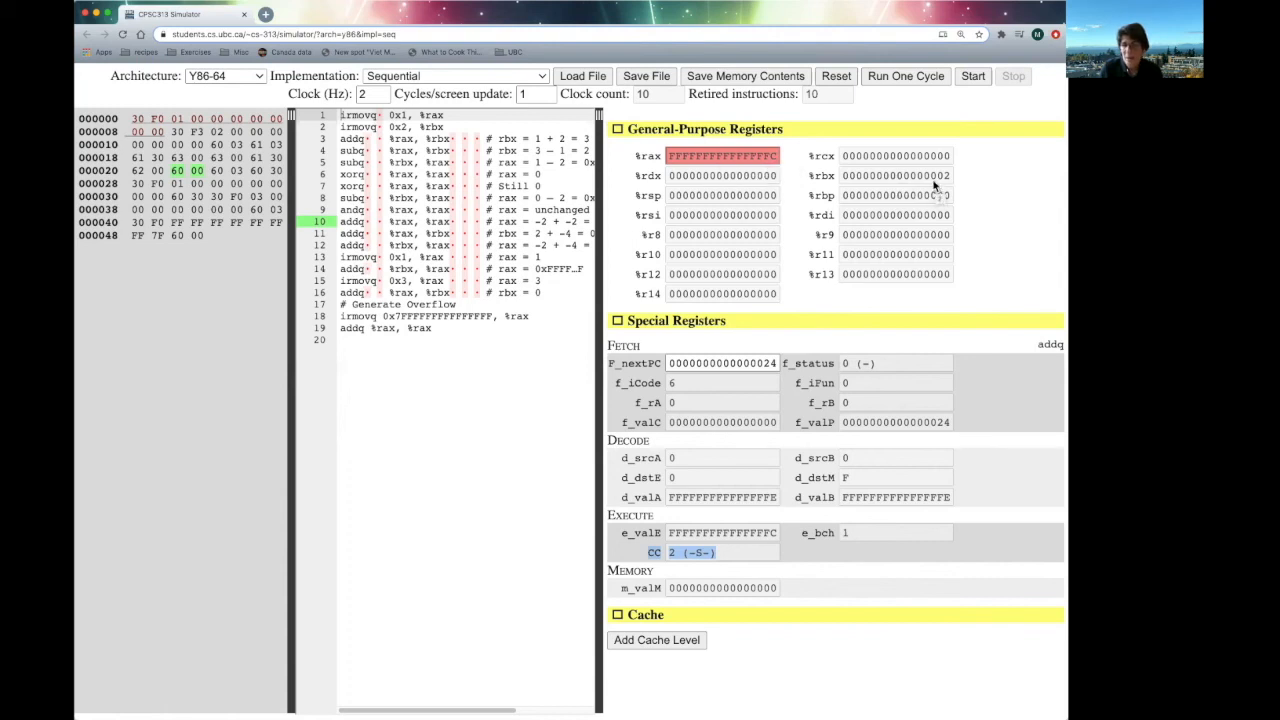
mouse_move(904, 88)
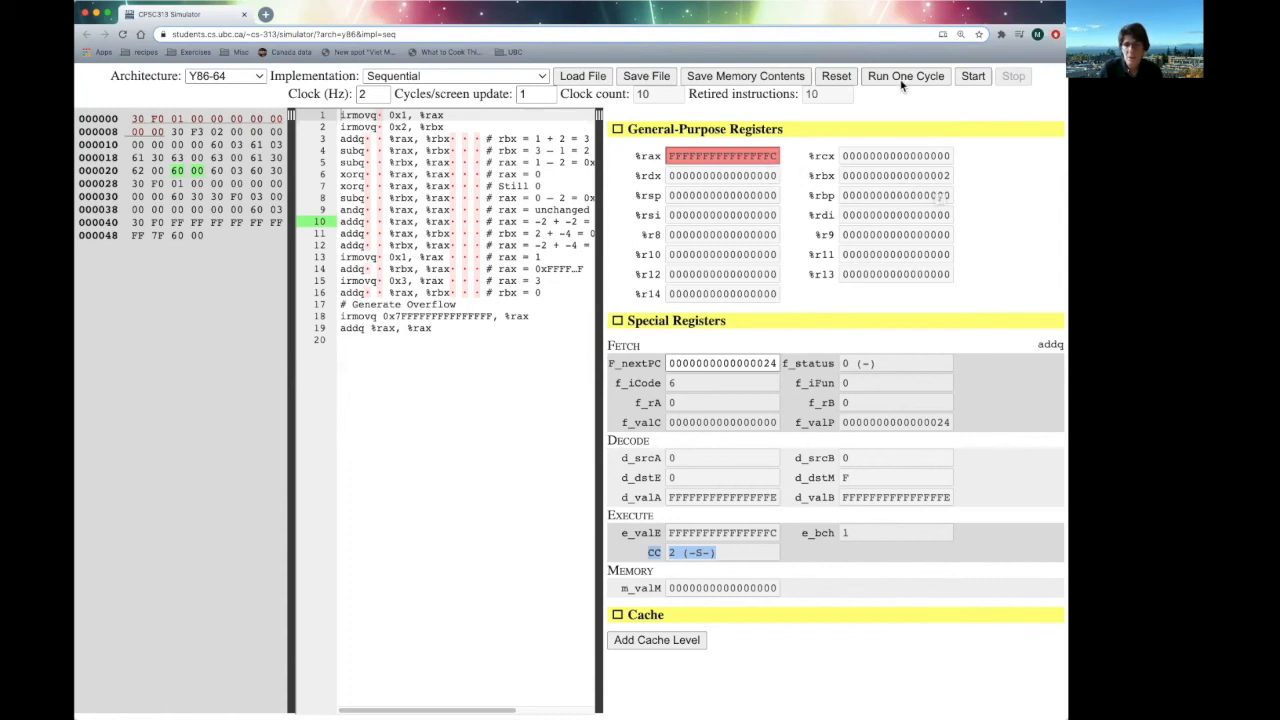
- Step two additions making rbx FFFFFFFFFFFFFFFE then rax FFFFFFFFFFFFFFFA, reaching clock count 12
click(904, 76)
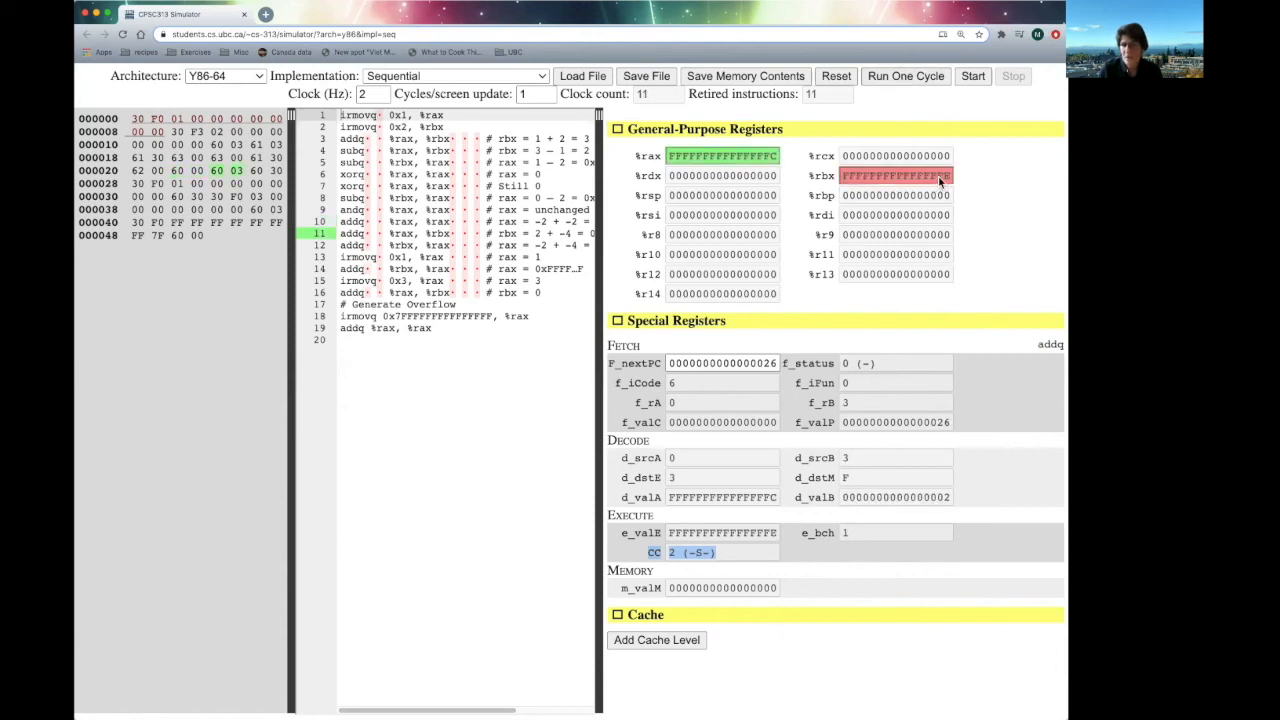
mouse_move(924, 176)
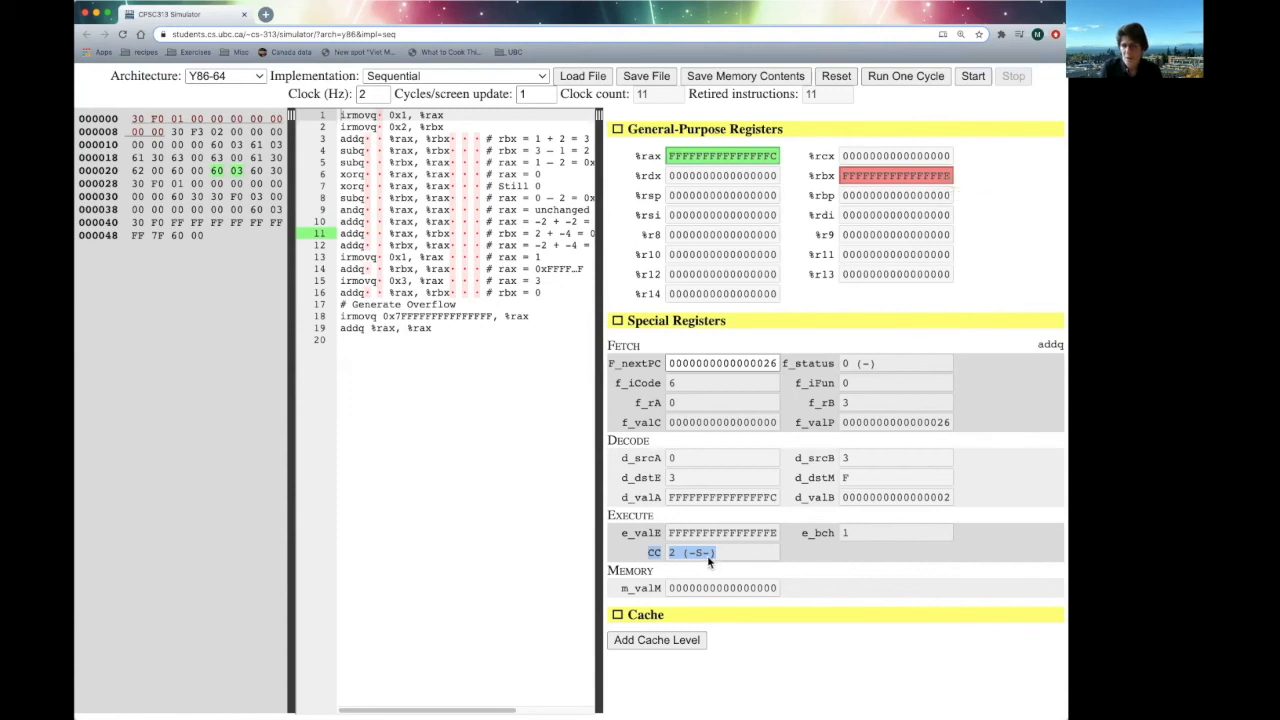
mouse_move(572, 404)
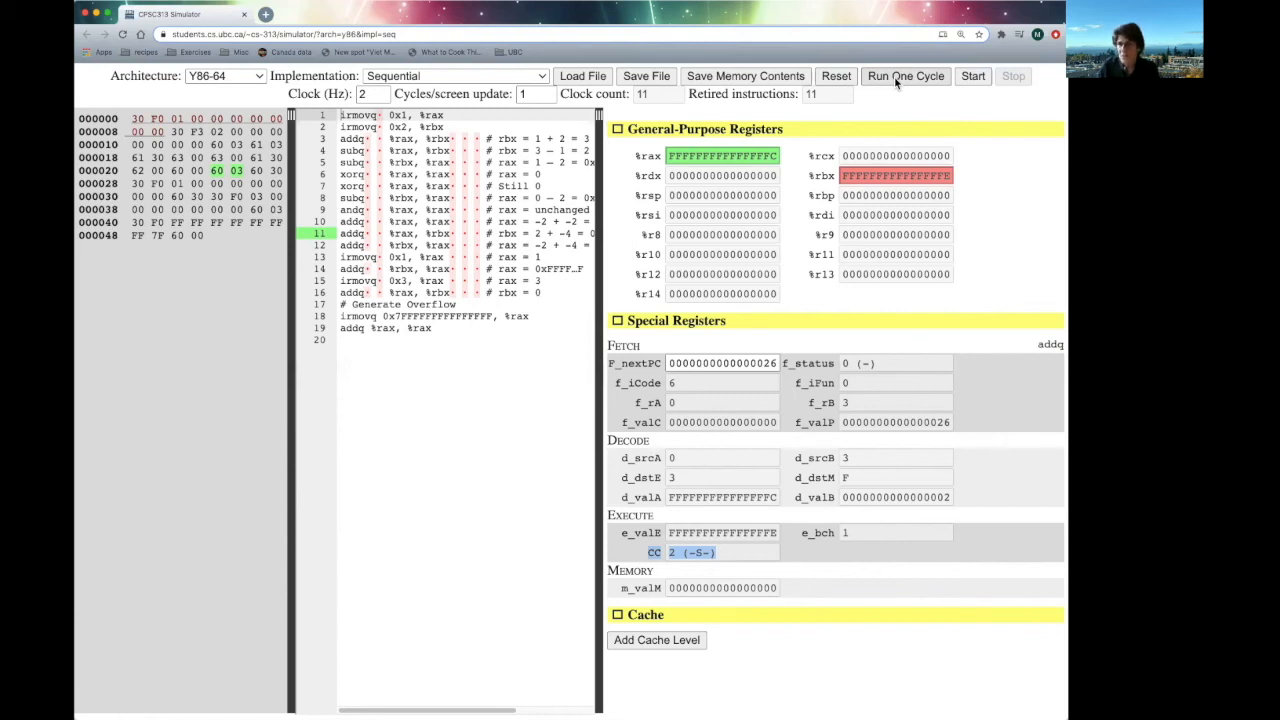
click(904, 76)
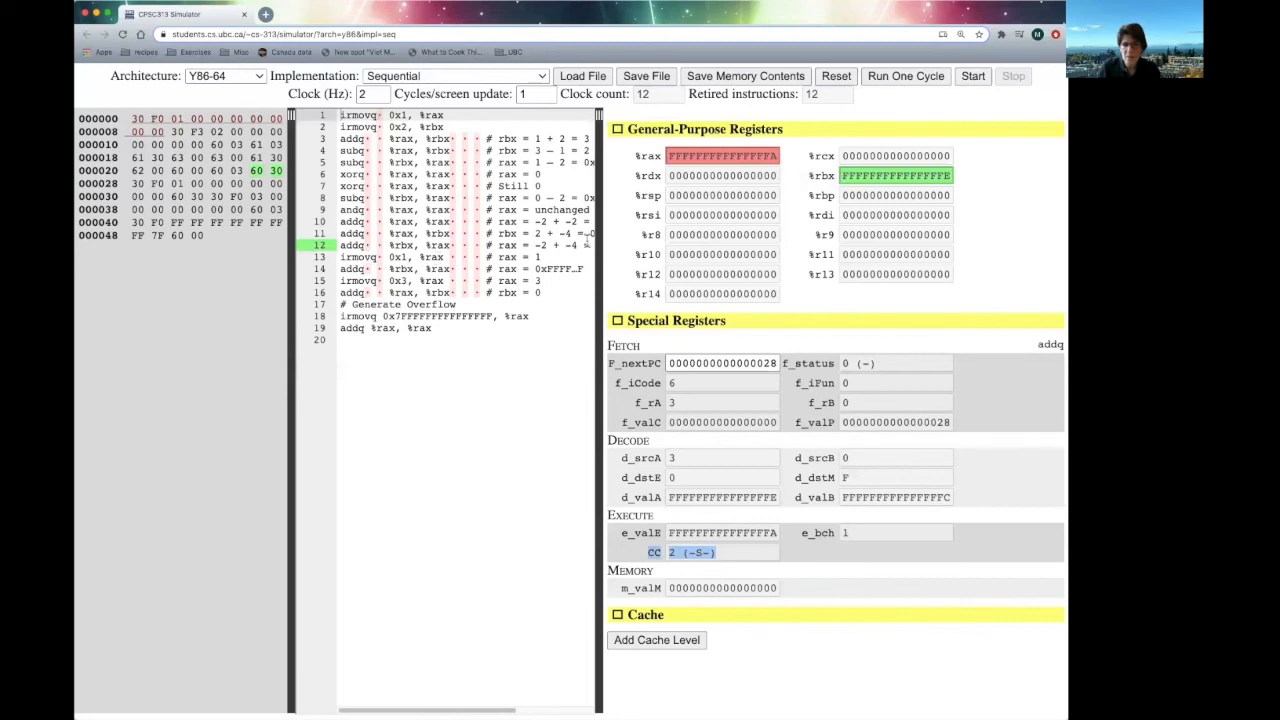
- Step the irmovq loading 1 into rax and the addq making it -1, clock count 14
click(904, 76)
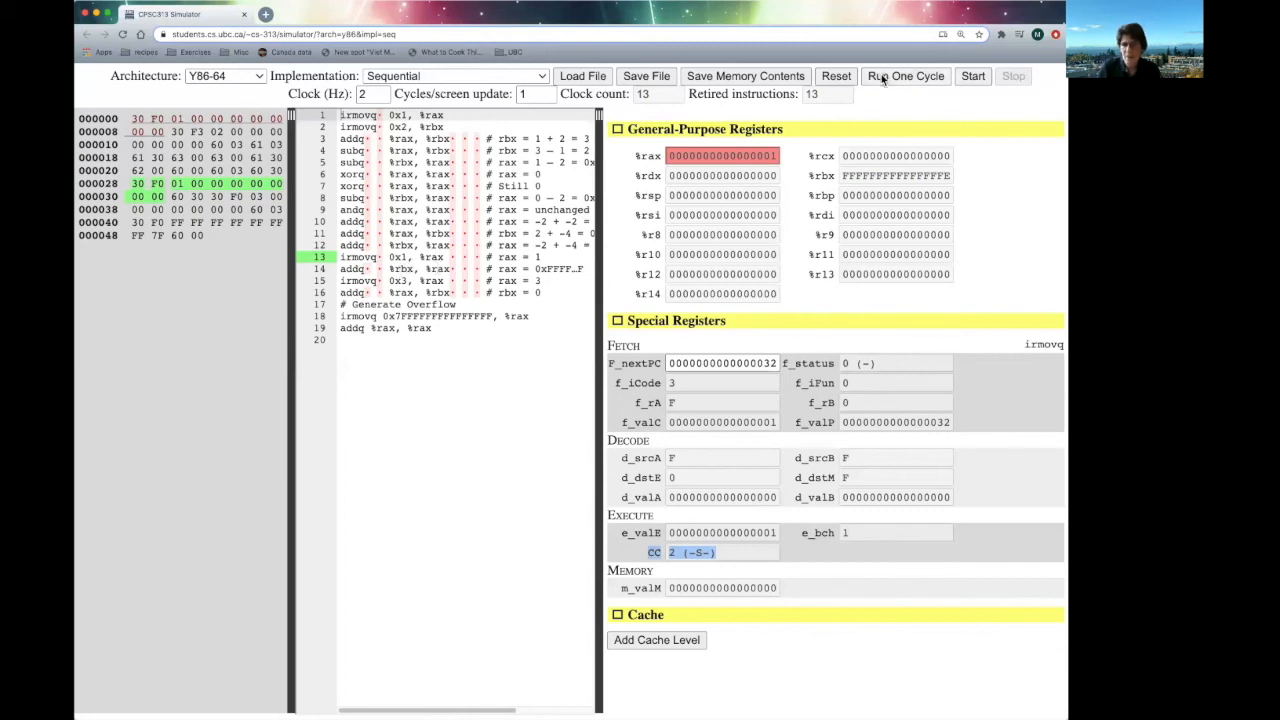
click(904, 76)
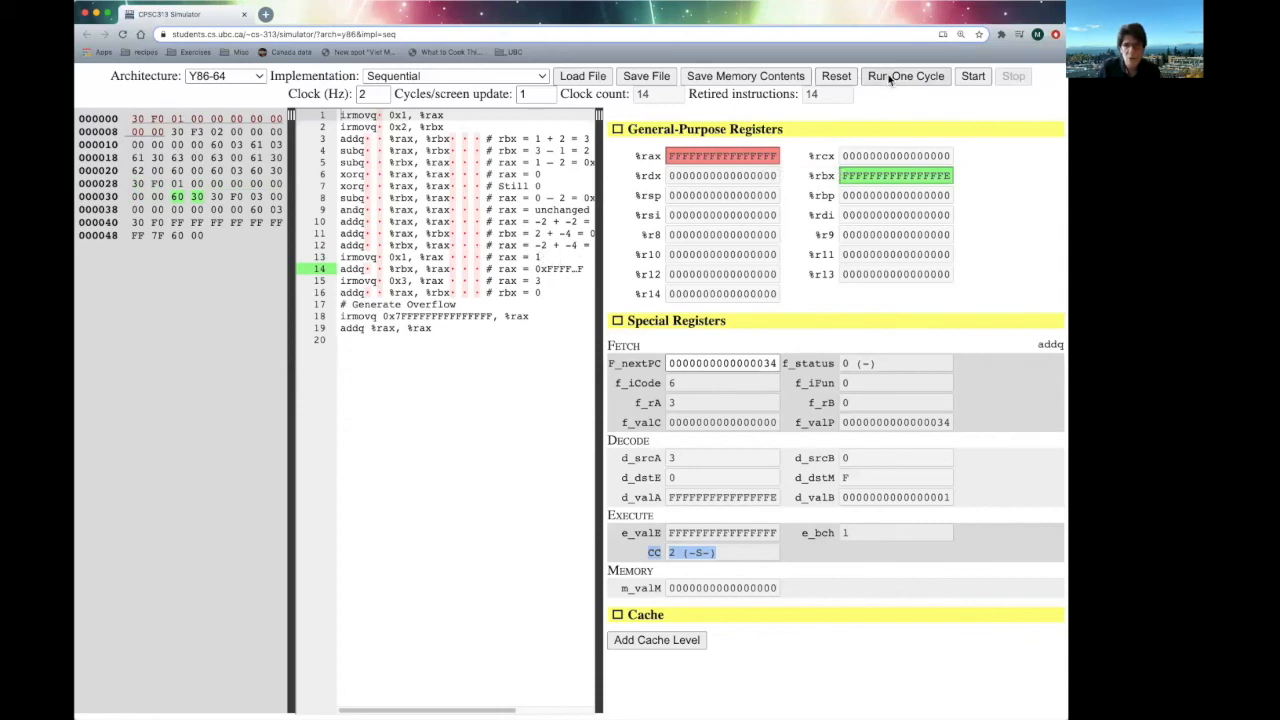
- Step the irmovq loading 3 into rax and the addition setting rbx to 1, clearing the condition codes
click(904, 76)
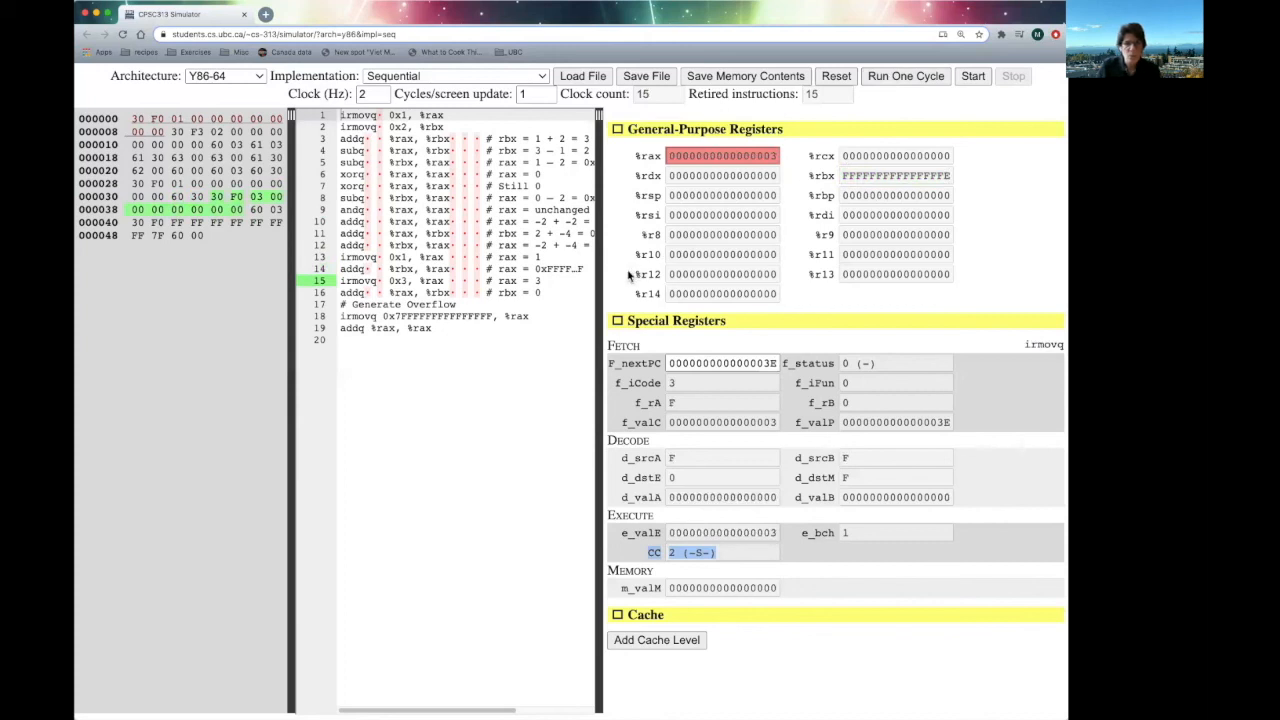
mouse_move(758, 178)
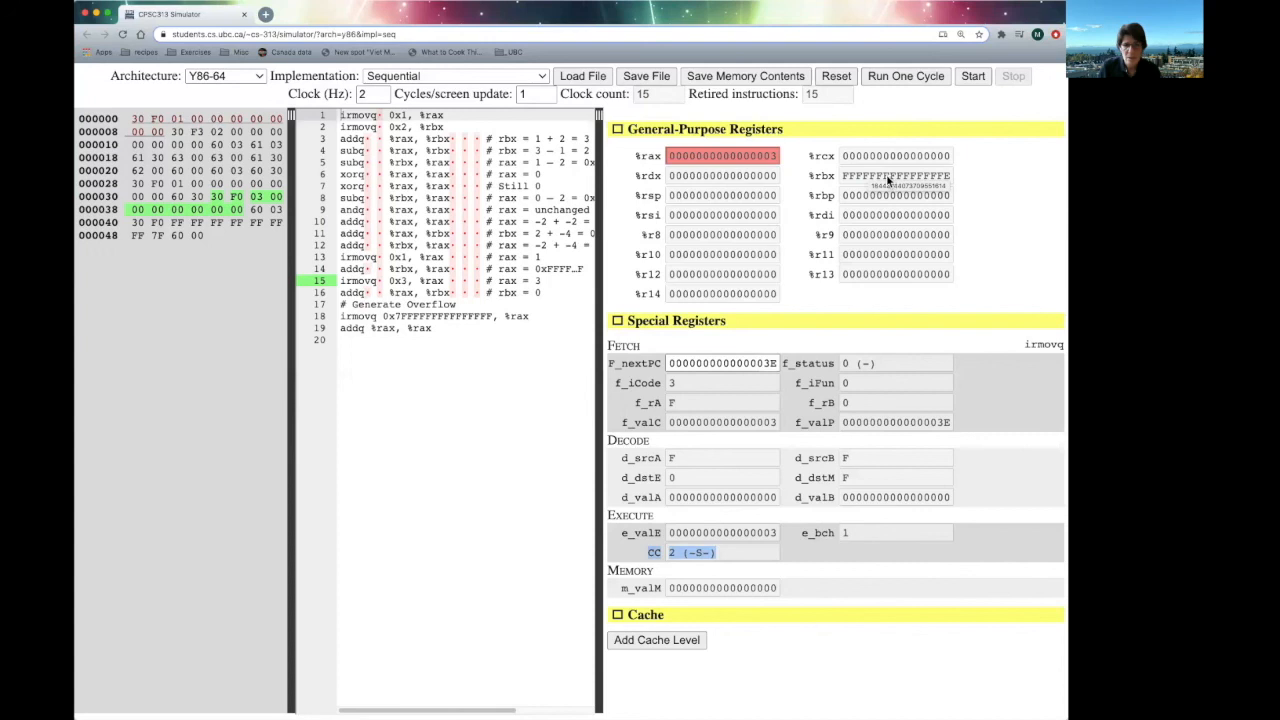
mouse_move(956, 184)
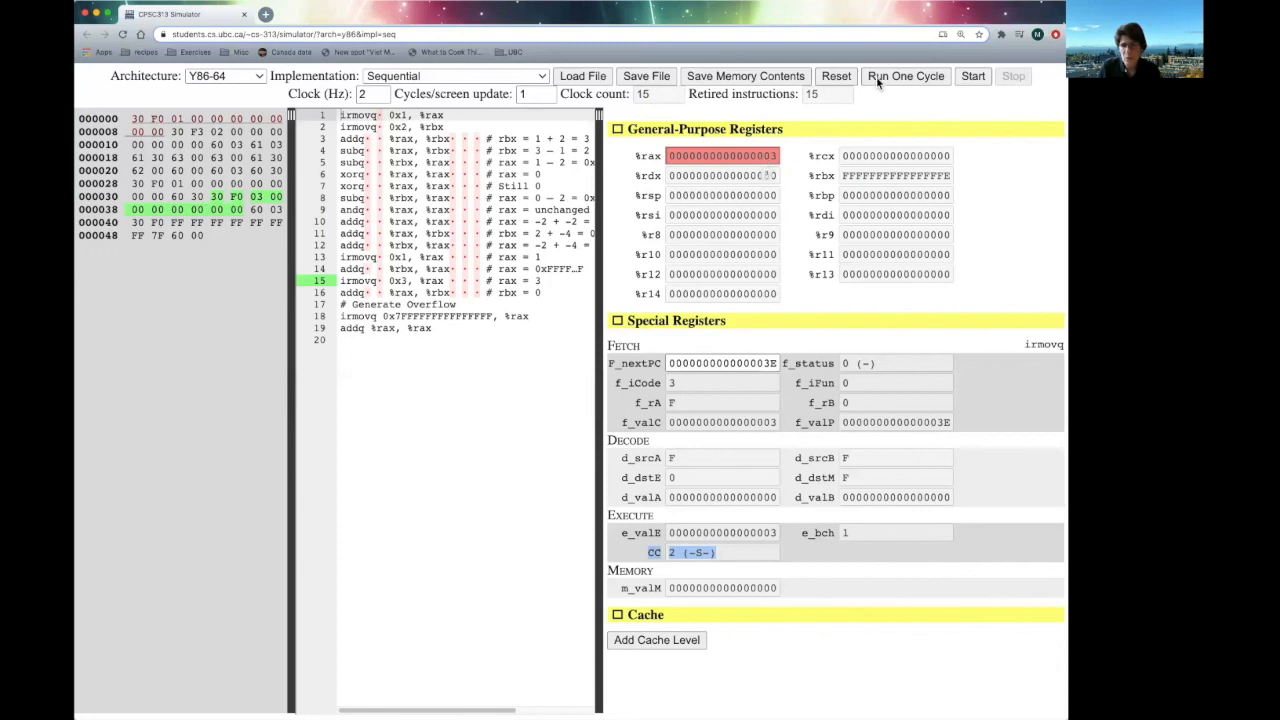
click(904, 76)
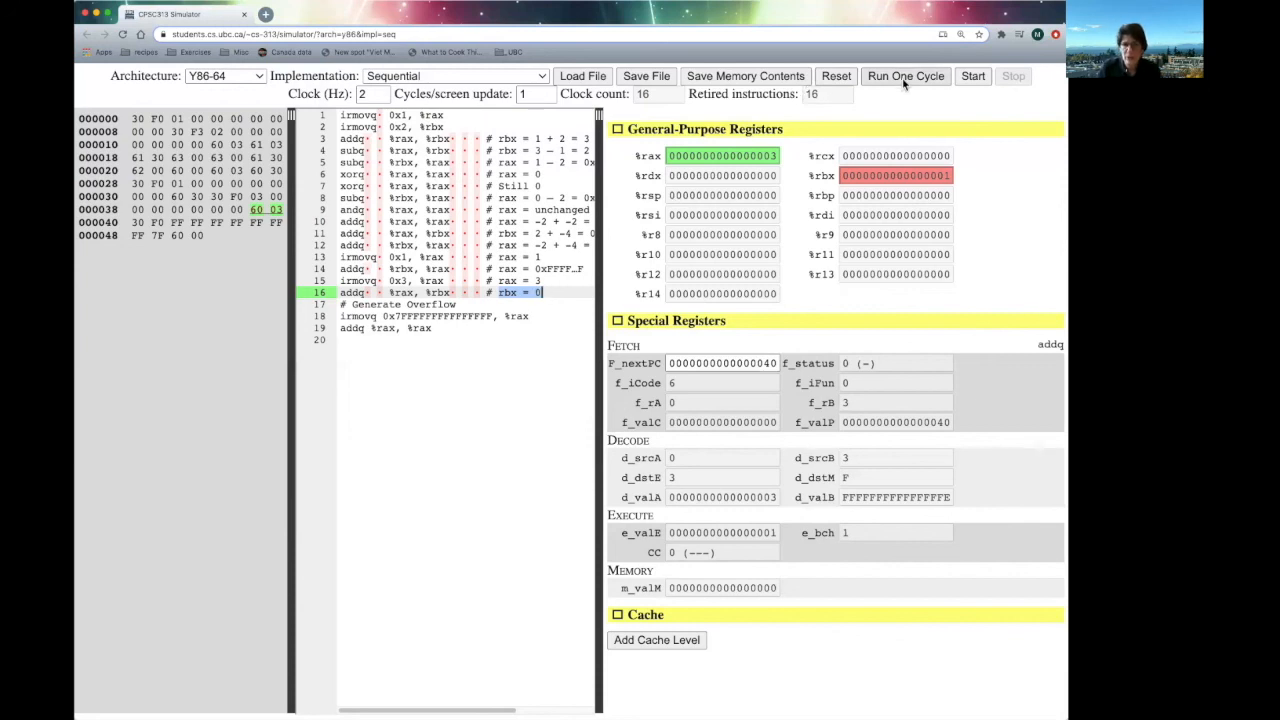
- Load 0x7FFFFFFFFFFFFFFF into rax, then run addq %rax,%rax yielding FFFFFFFFFFFFFFFE with overflow and sign set
click(904, 76)
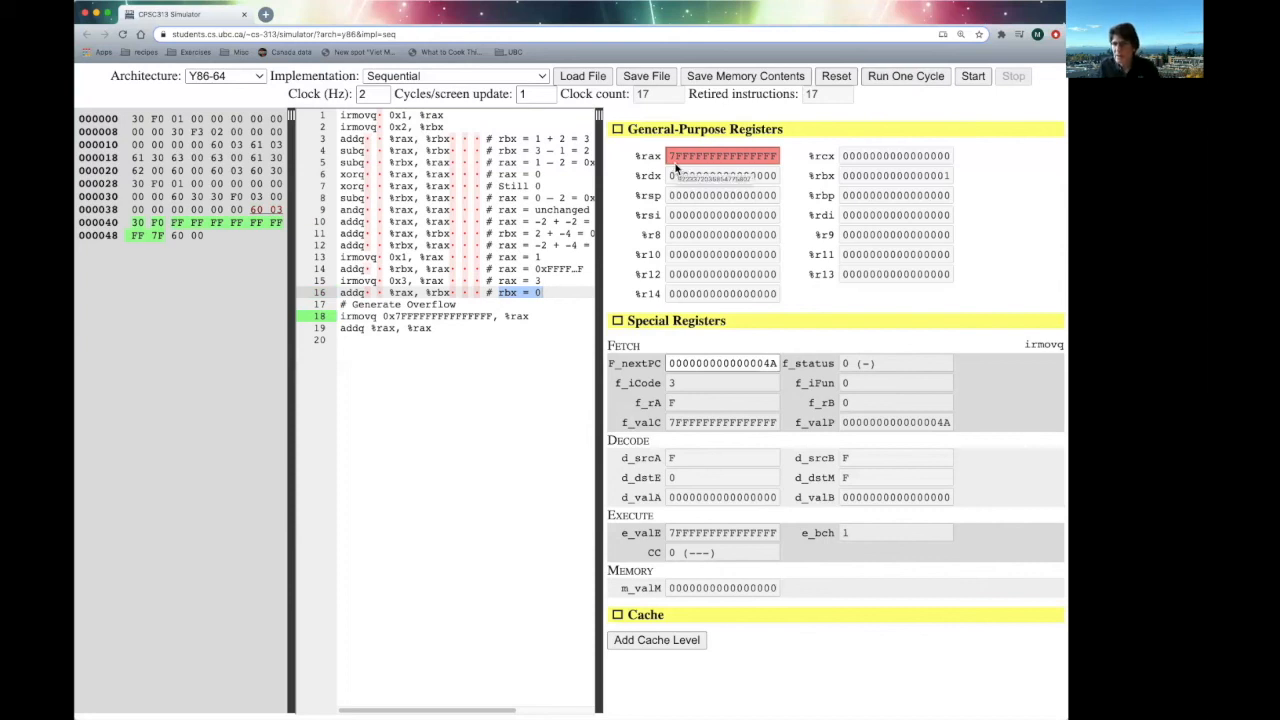
mouse_move(672, 168)
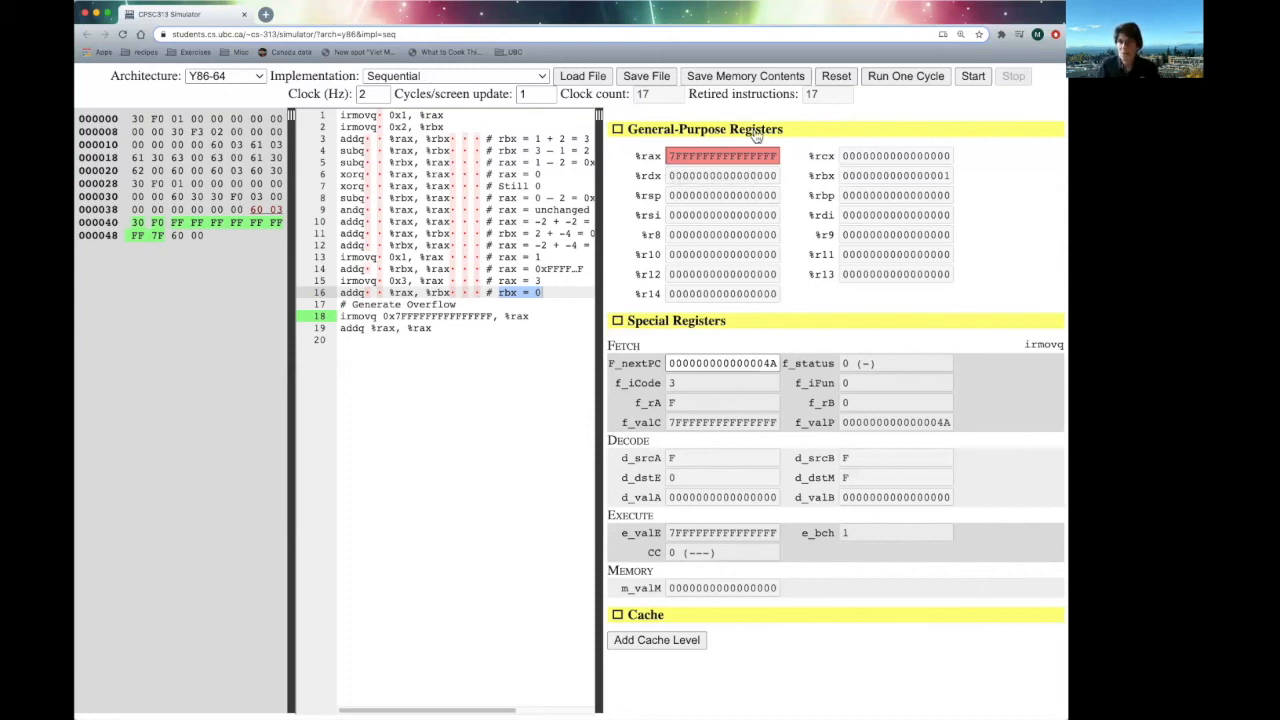
mouse_move(744, 168)
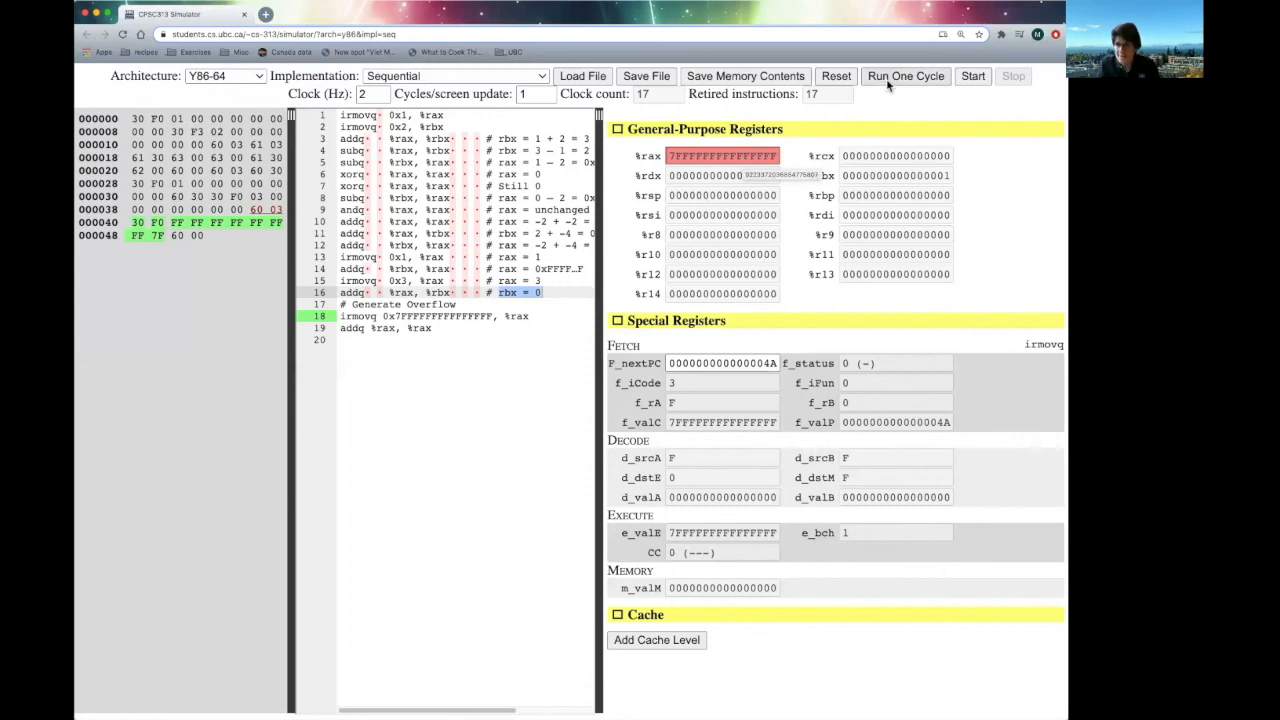
click(904, 76)
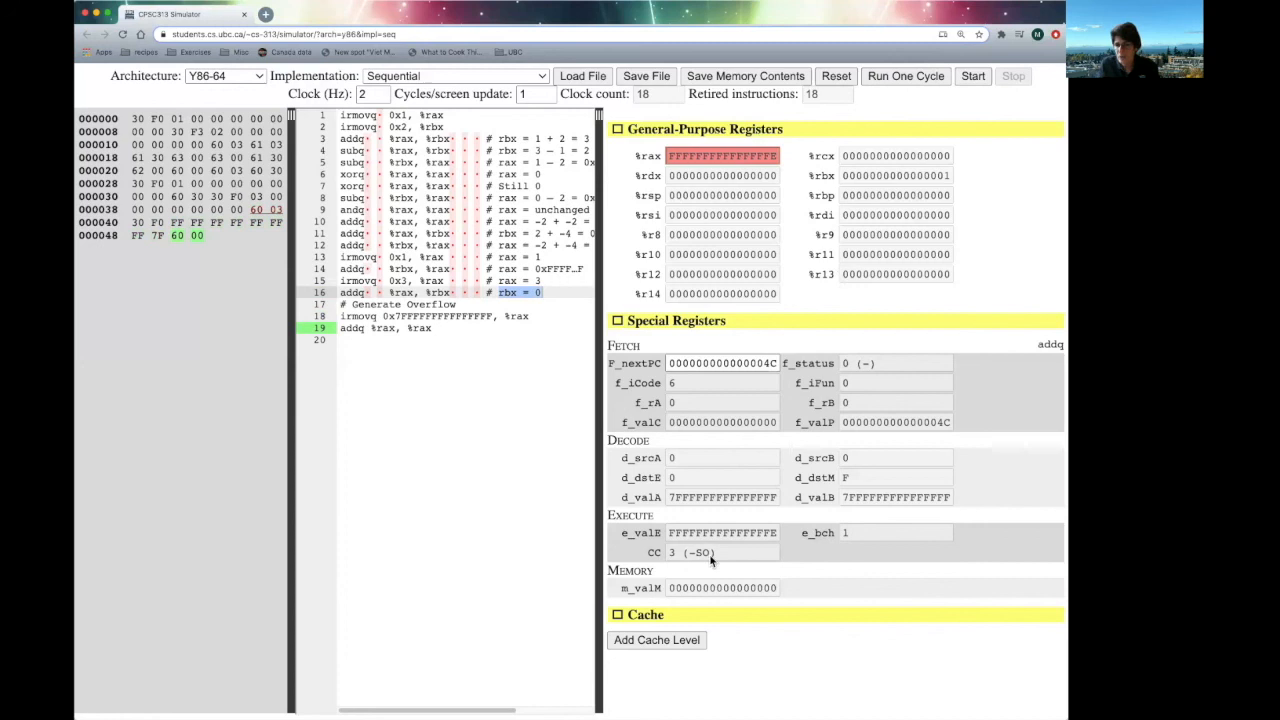
mouse_move(702, 564)
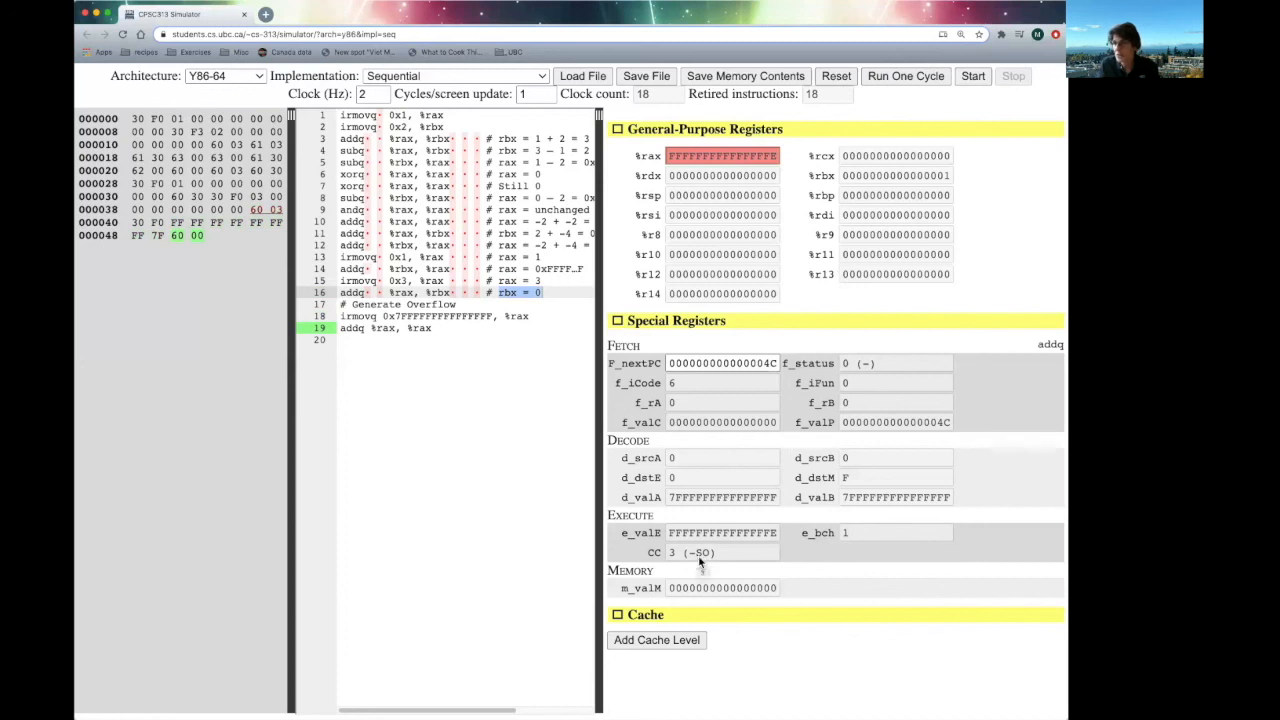